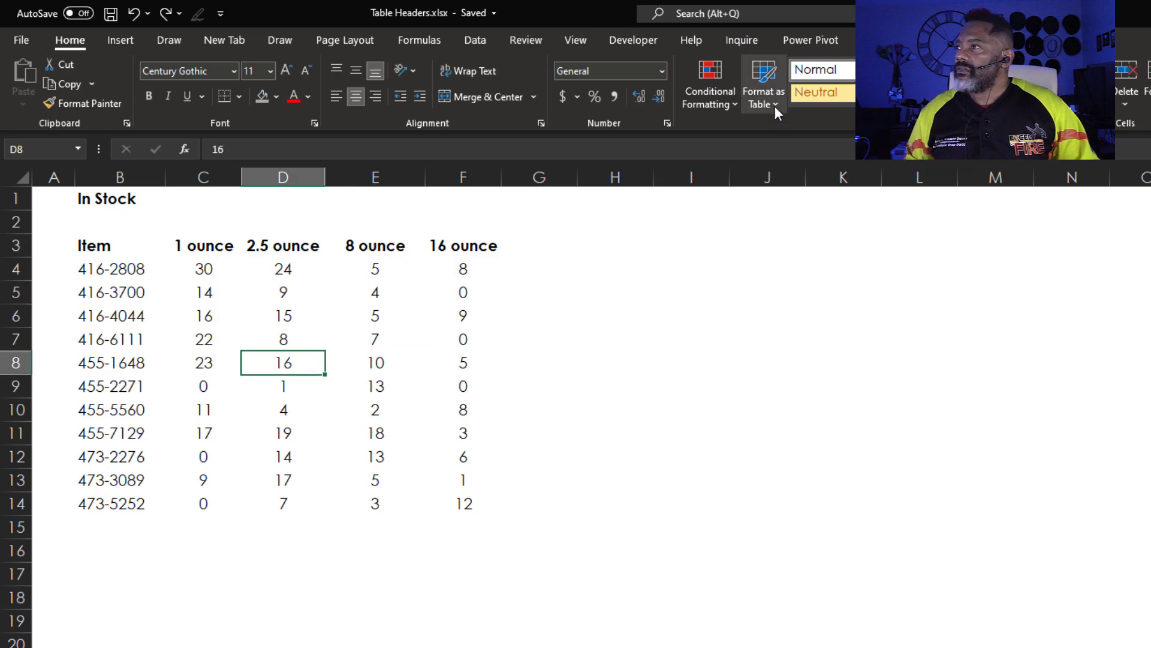
Format the In Stock data B3:F14 as a dark blue table with headers
left_click(764, 83)
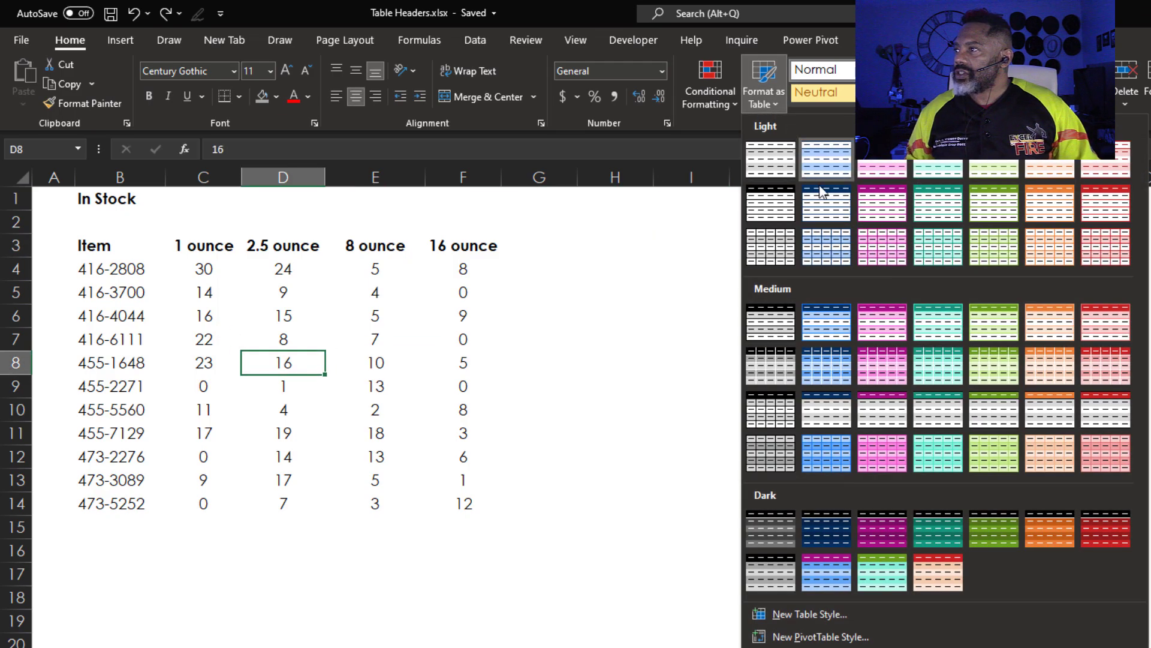
left_click(825, 160)
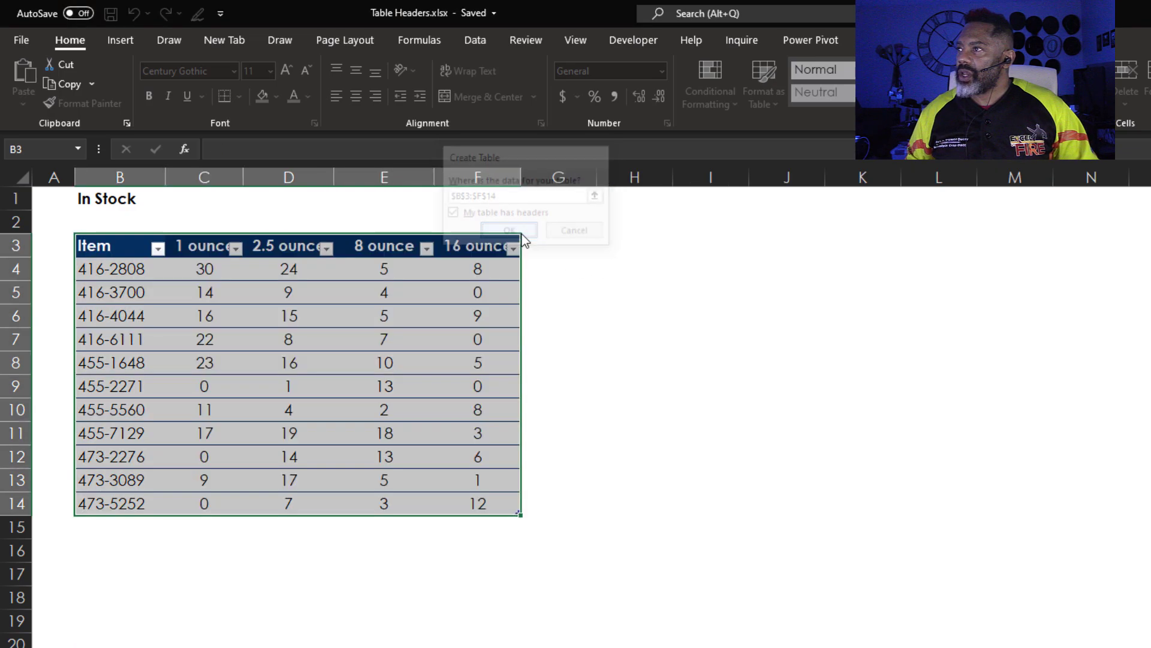
left_click(508, 230)
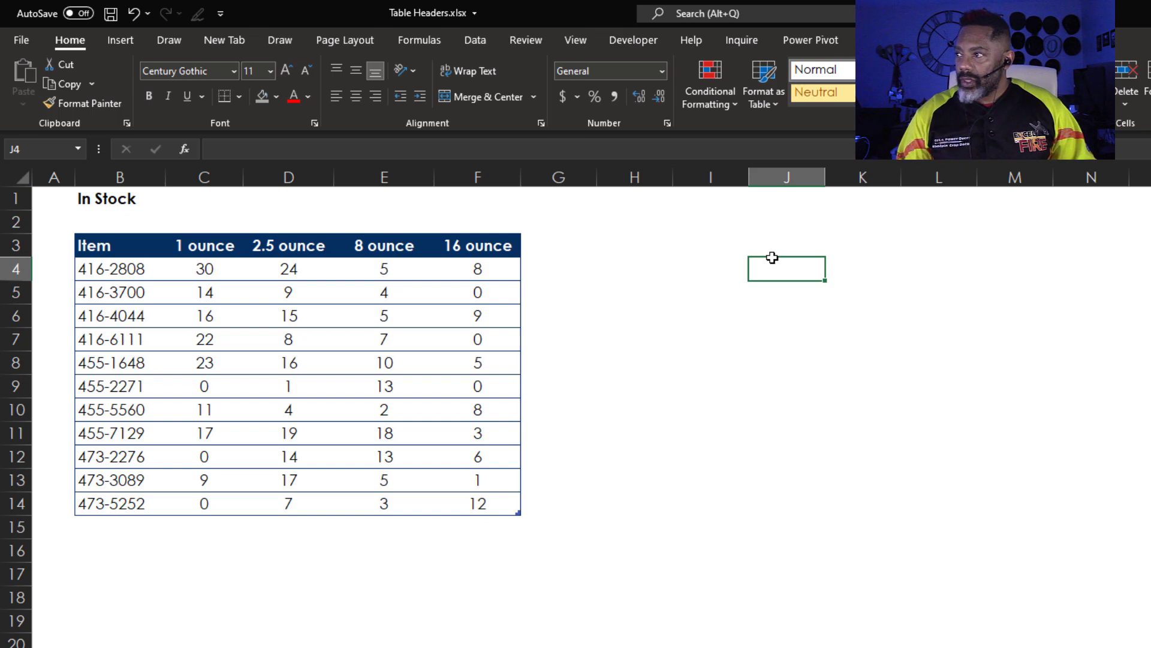
Enter =Table2[#Headers] in J4 and begin wrapping it in TRANSPOSE
type("=")
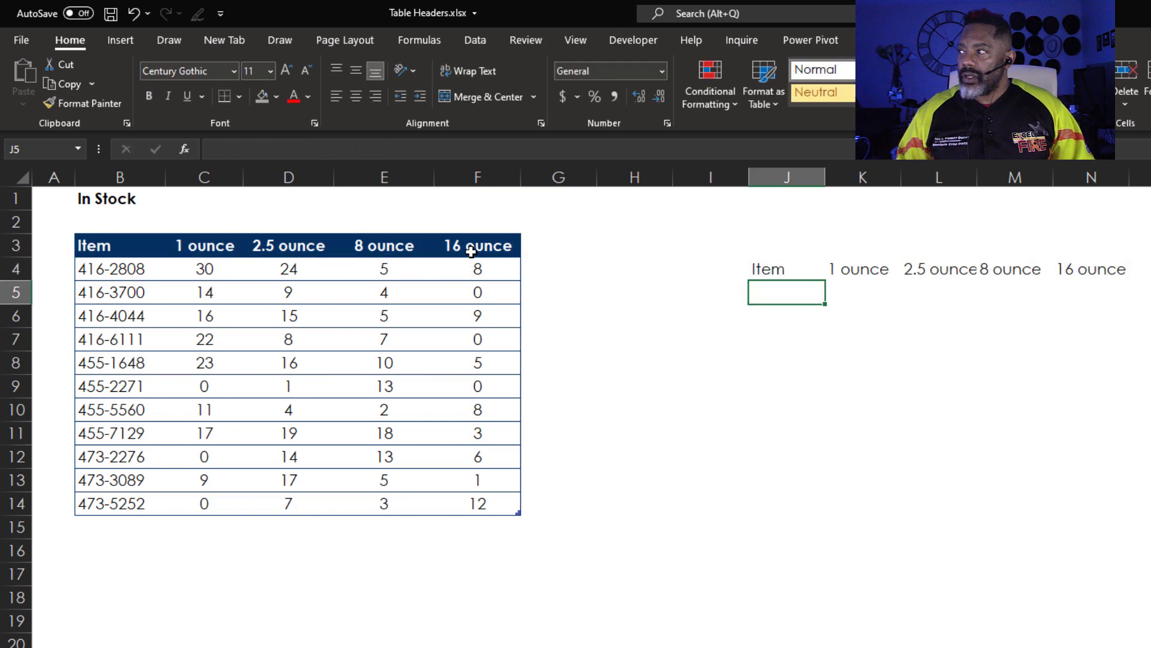
left_click(786, 268)
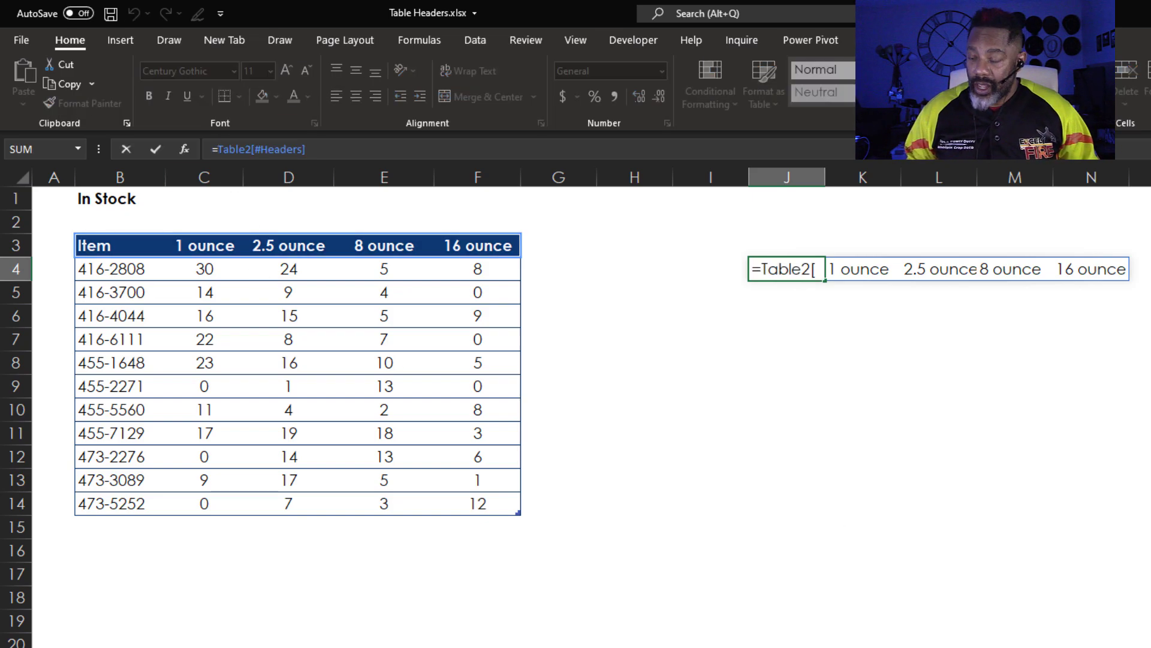
type("tran")
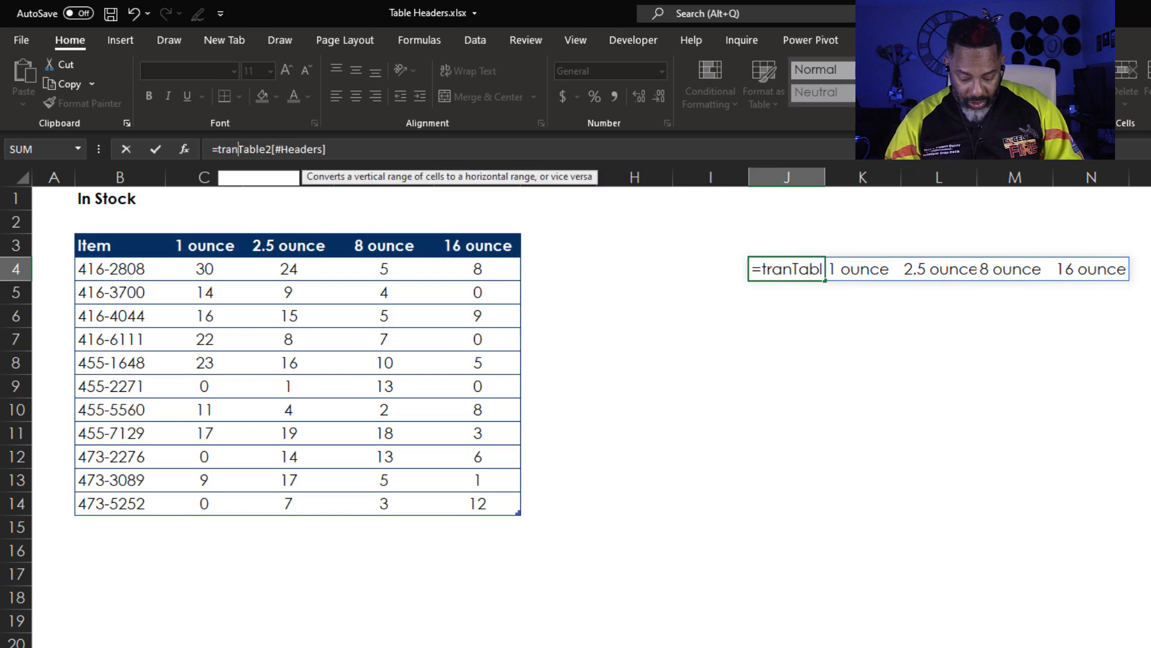
type("spose")
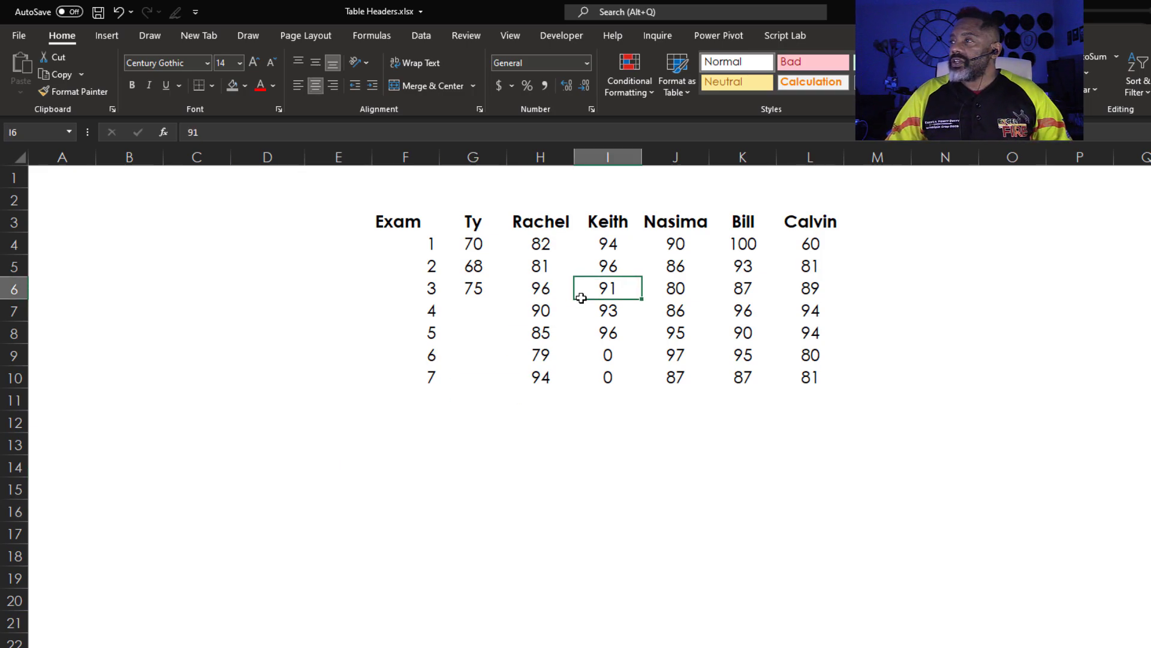
Format F3:L10 as a purple table with headers and no filter buttons
left_click(675, 77)
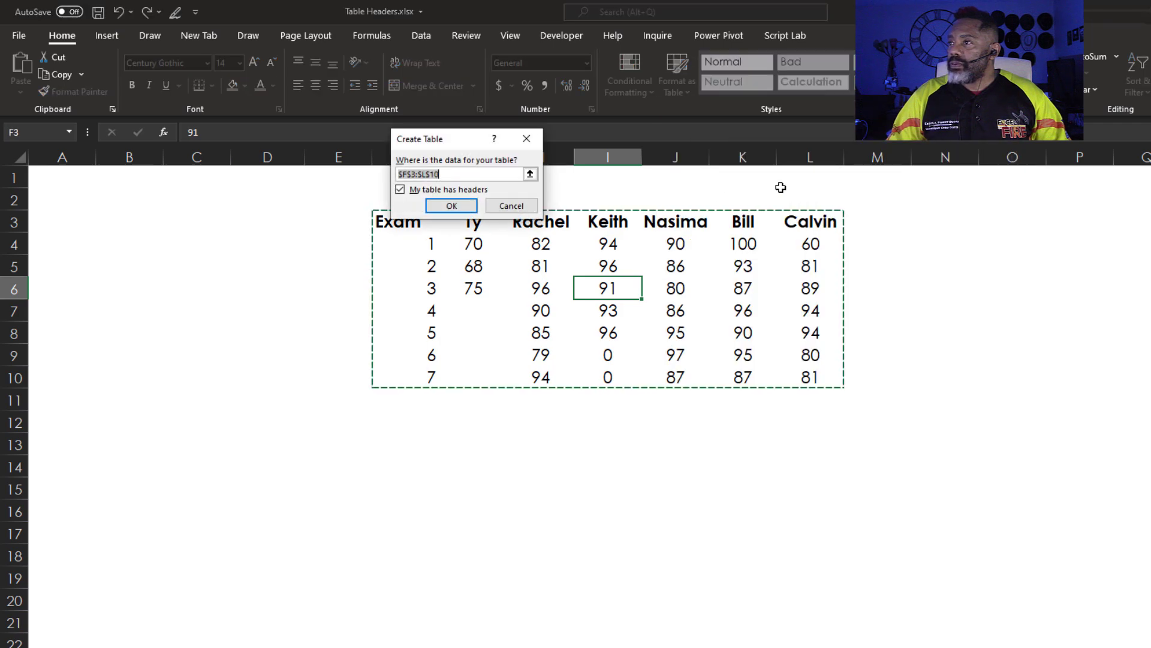
left_click(451, 205)
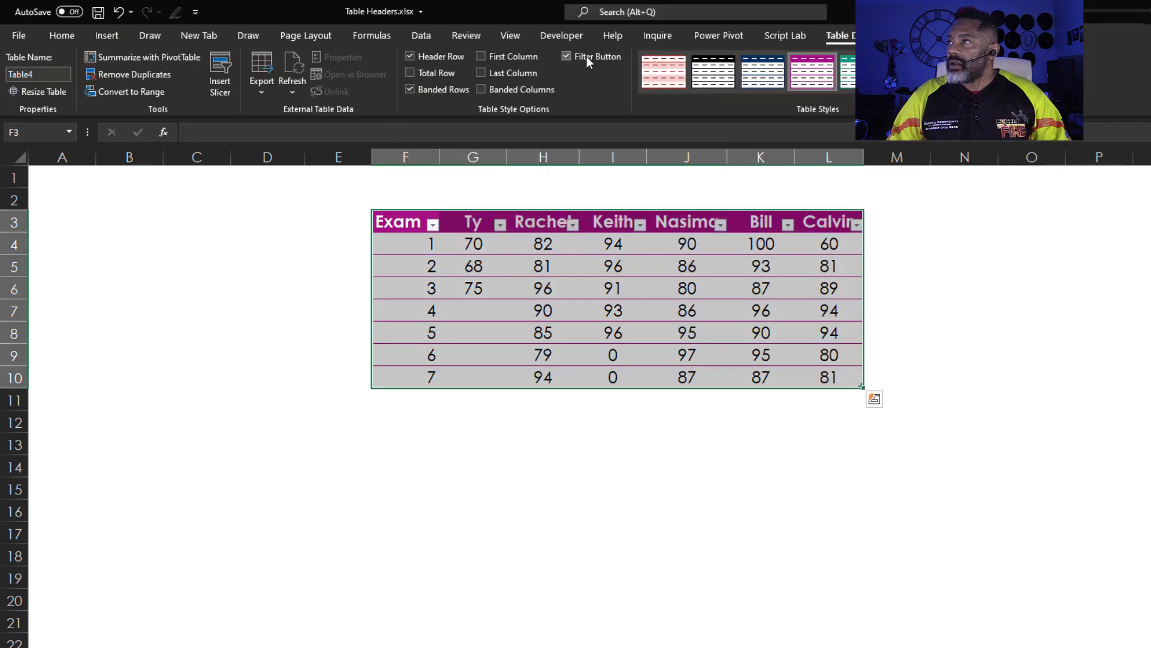
left_click(566, 56)
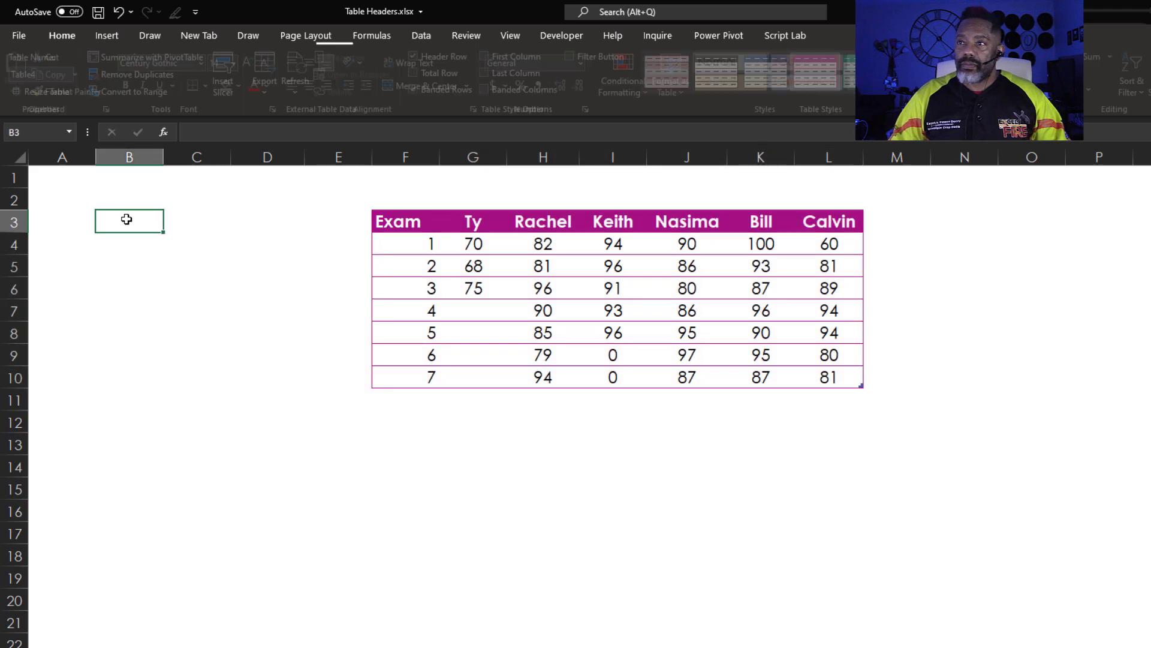
Add Student and Scores labels beside the table and start the name-list formula in B13
type("Student")
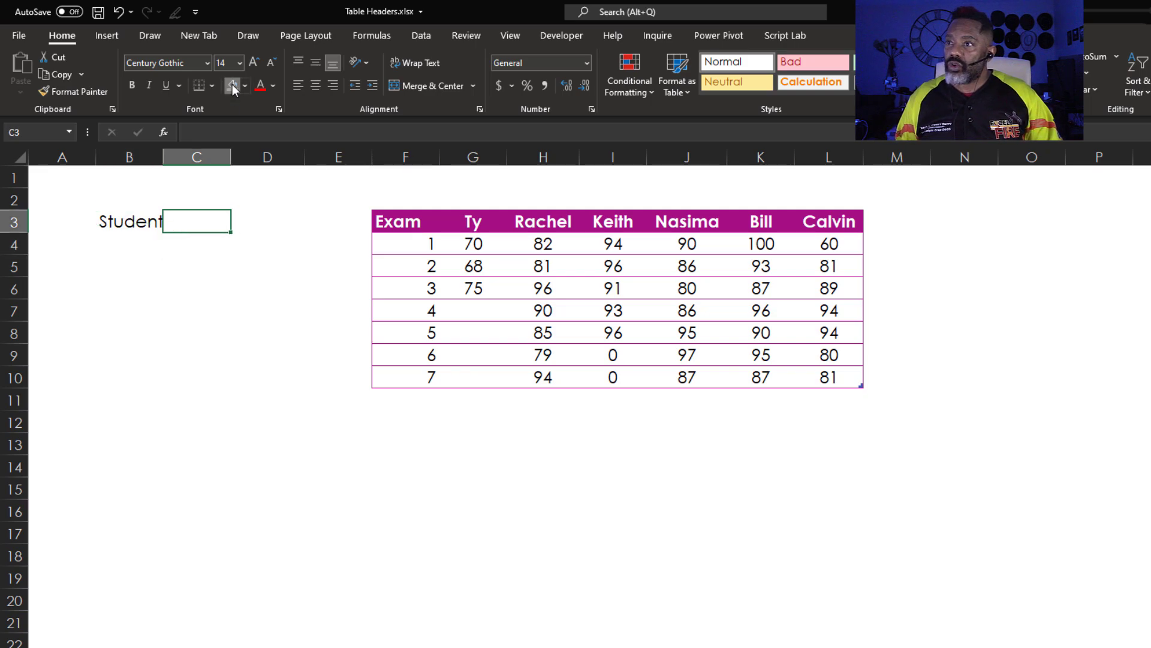
type("Scores")
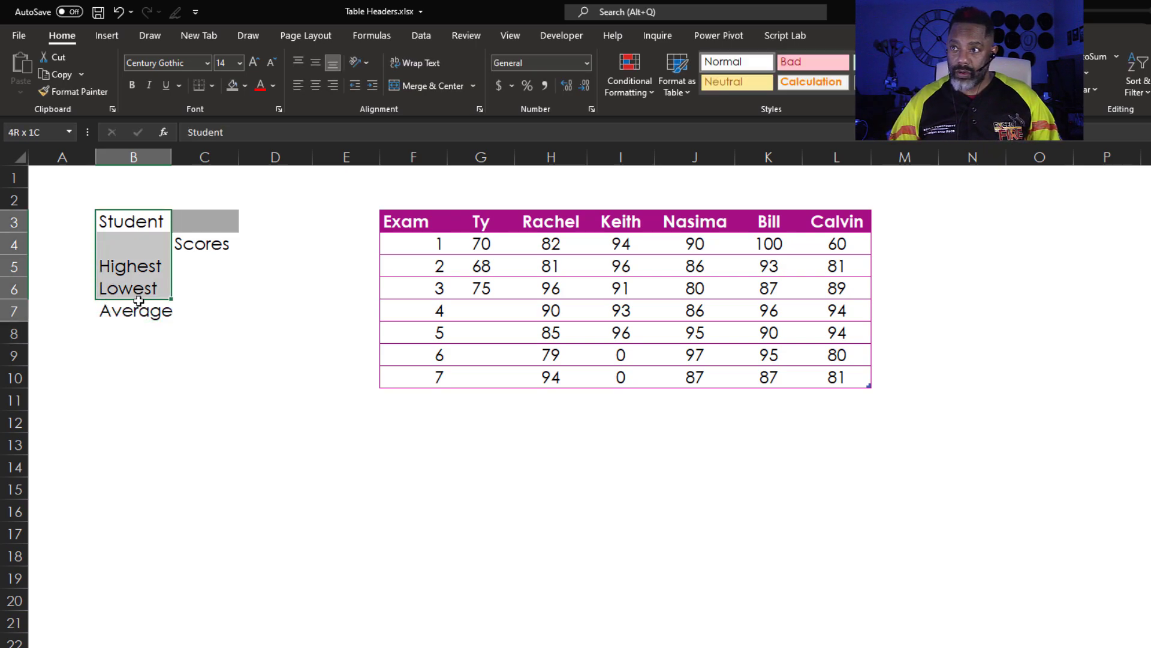
left_click(133, 442)
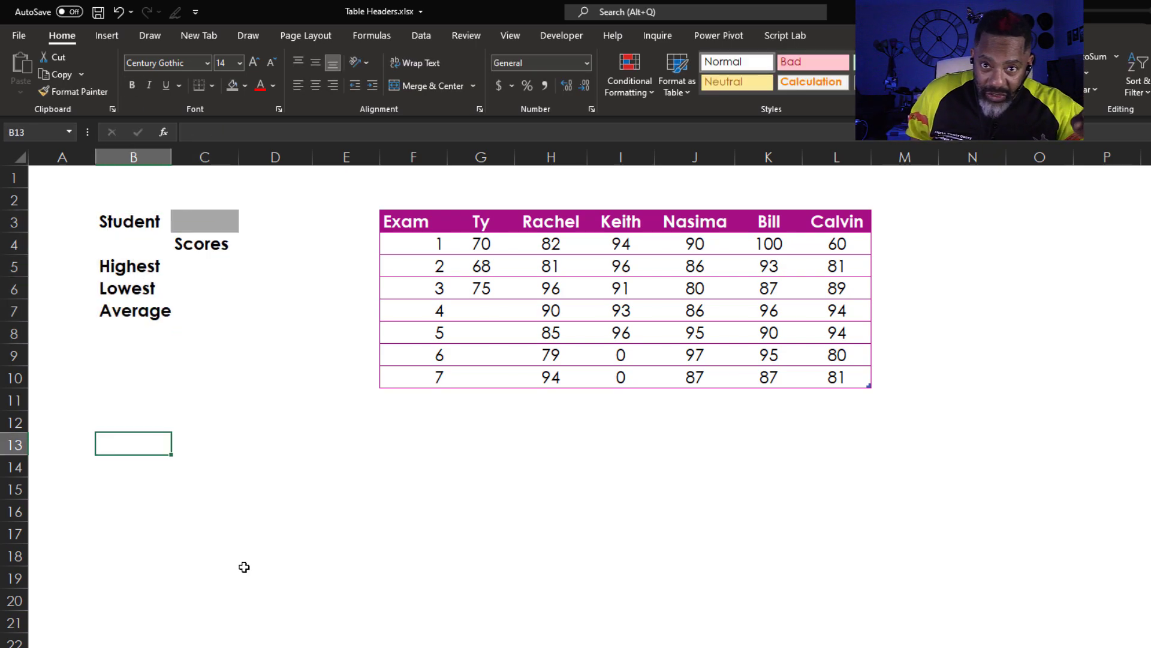
type("=")
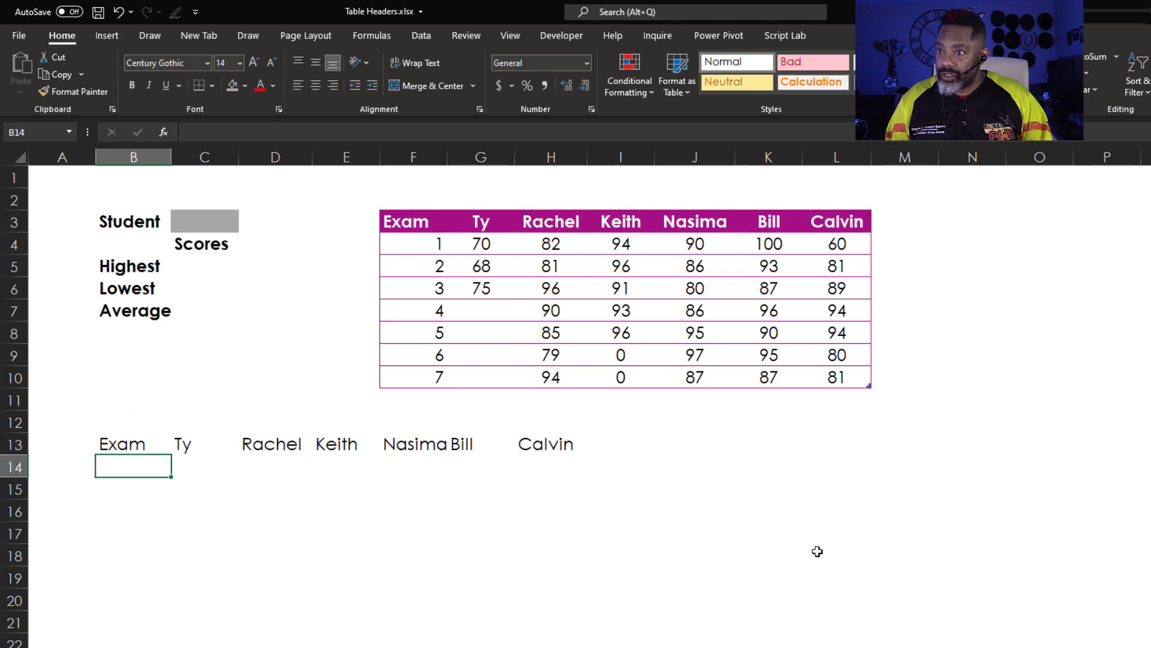
mouse_move(96, 439)
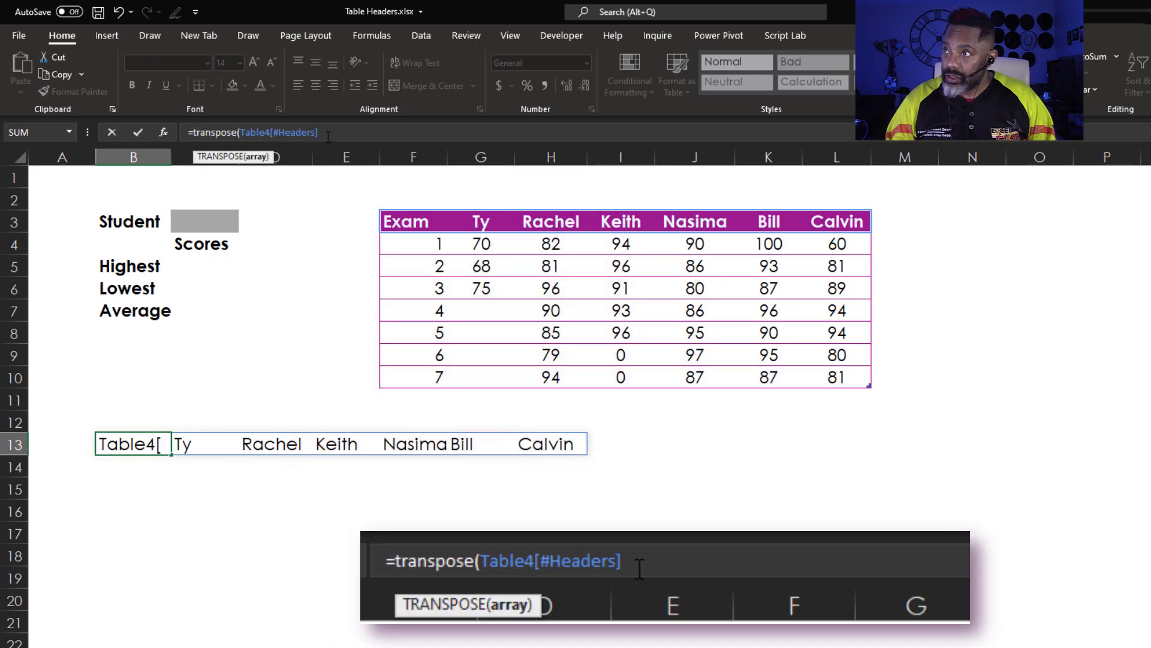
Enter =TRANSPOSE(FILTER(Table4[#Headers],Table4[#Headers]<>"Exam")) in B13 to spill the six student names
type(")")
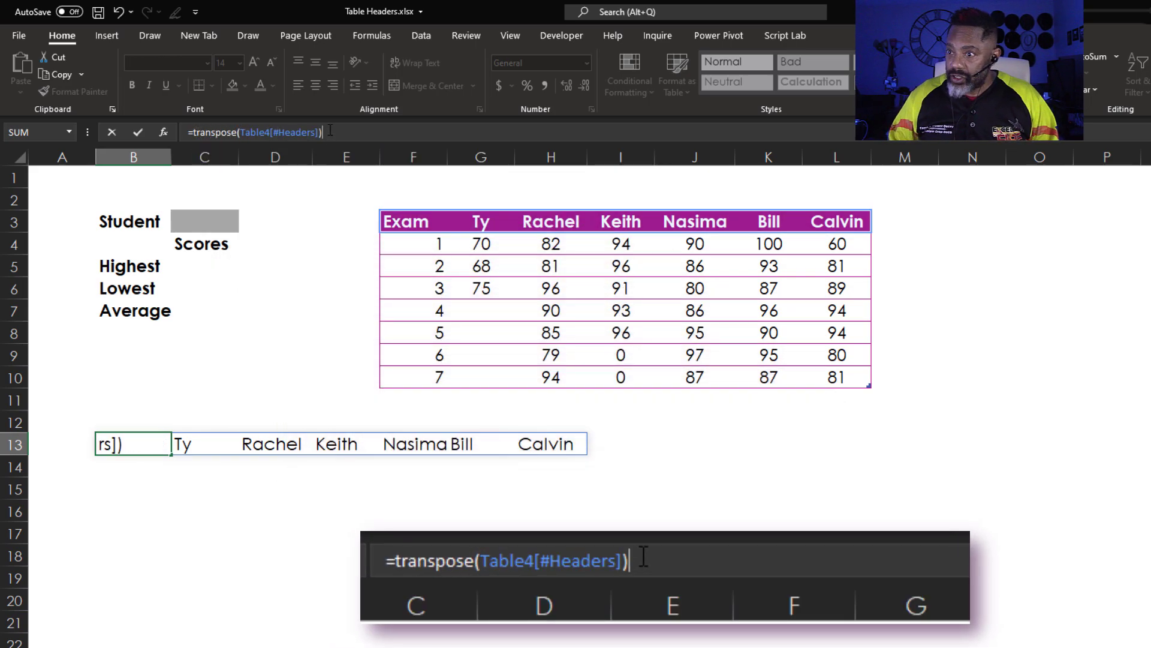
key("Enter")
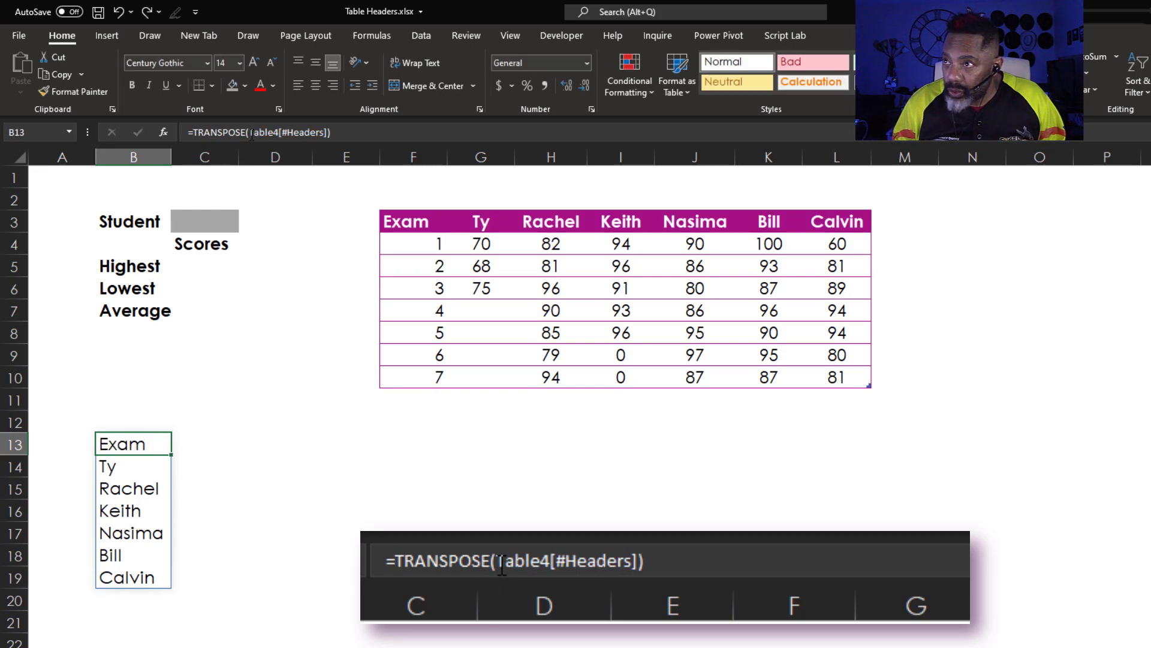
type("FILTER")
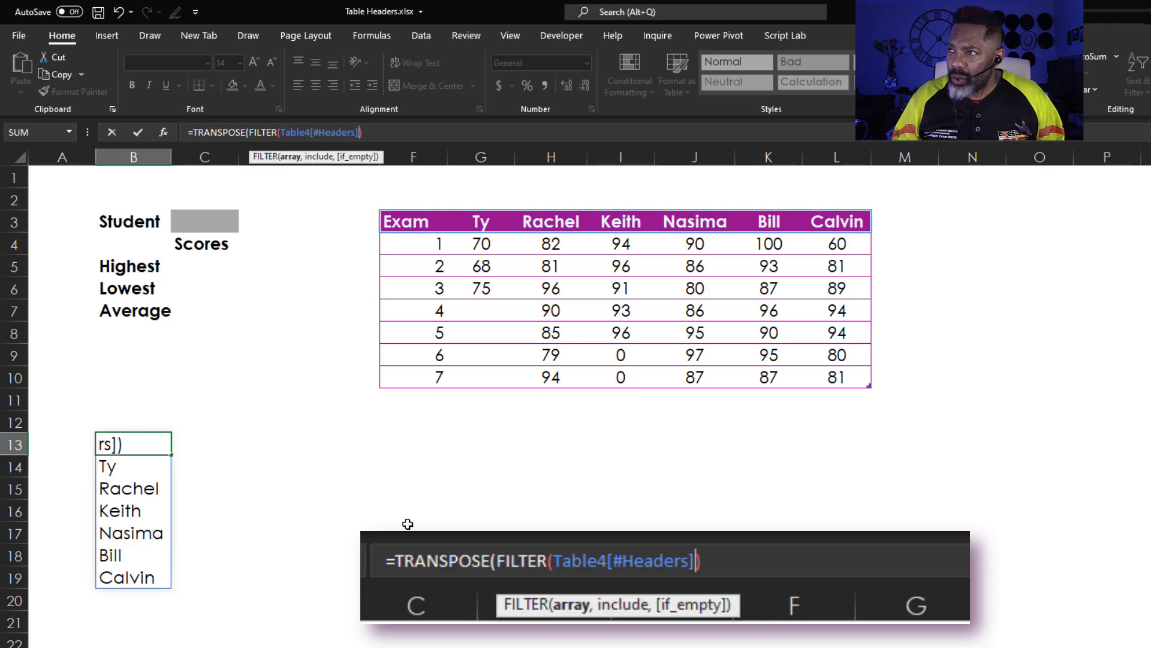
type(",")
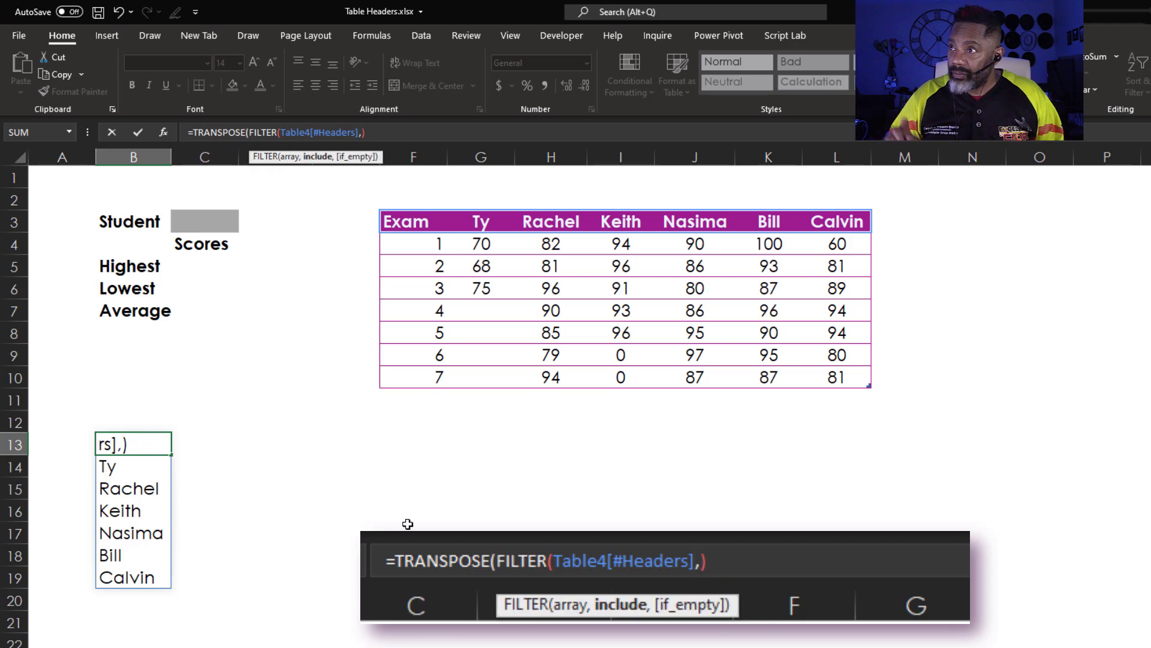
mouse_move(428, 222)
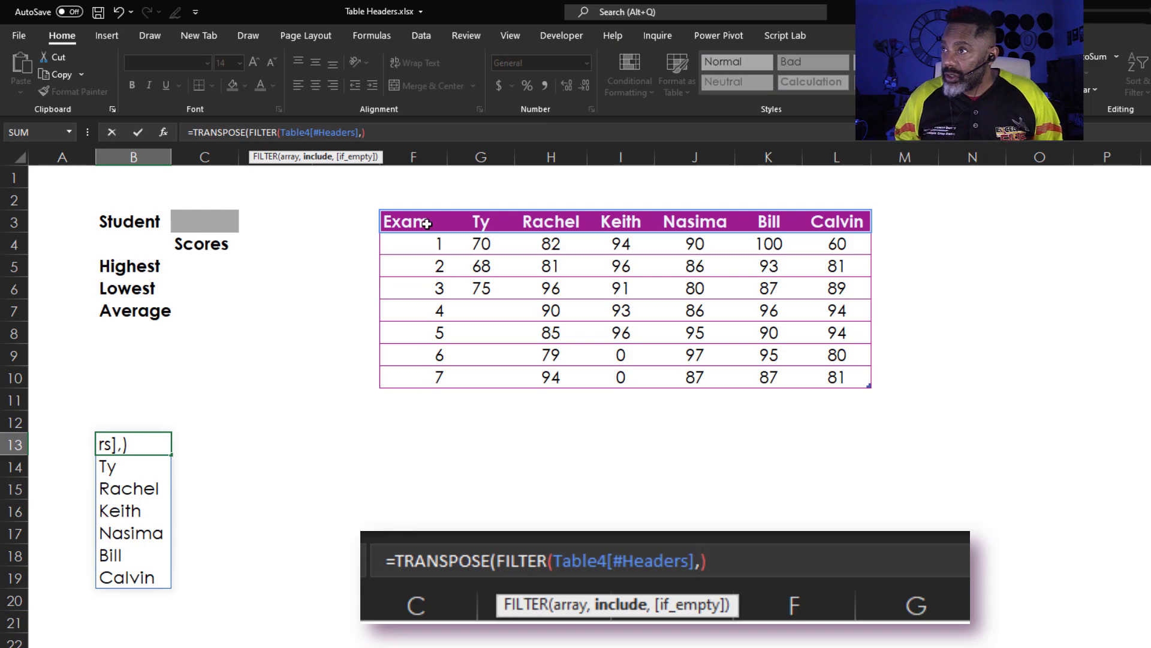
left_click_drag(403, 221, 620, 221)
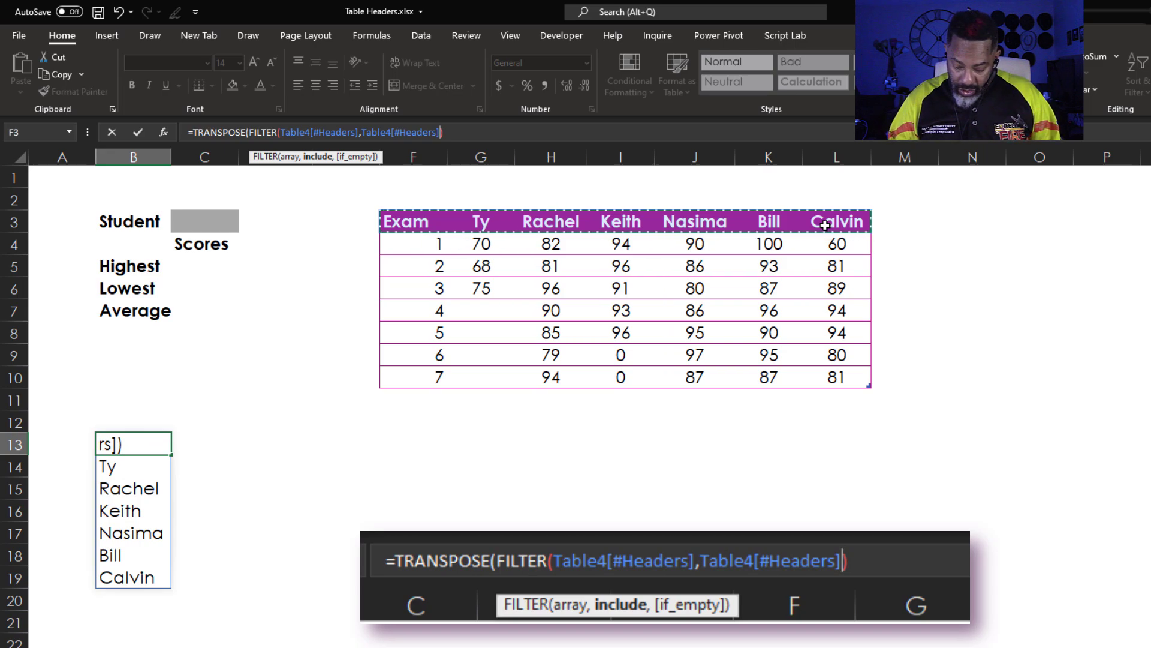
type("<>\"Exam")
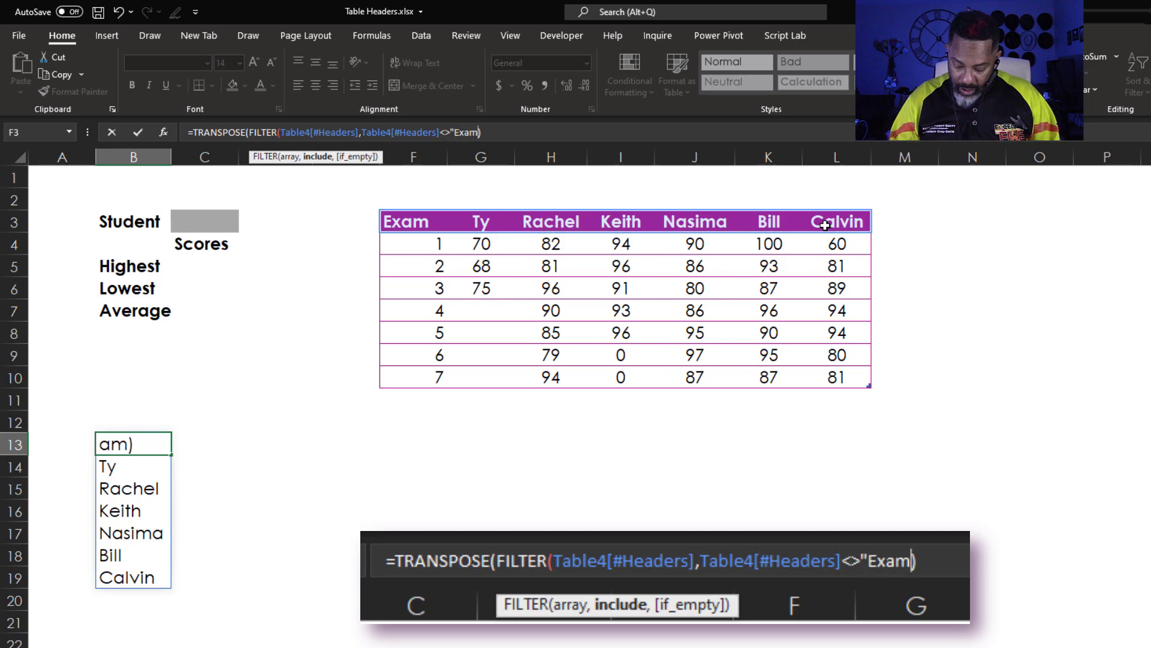
type("\"")
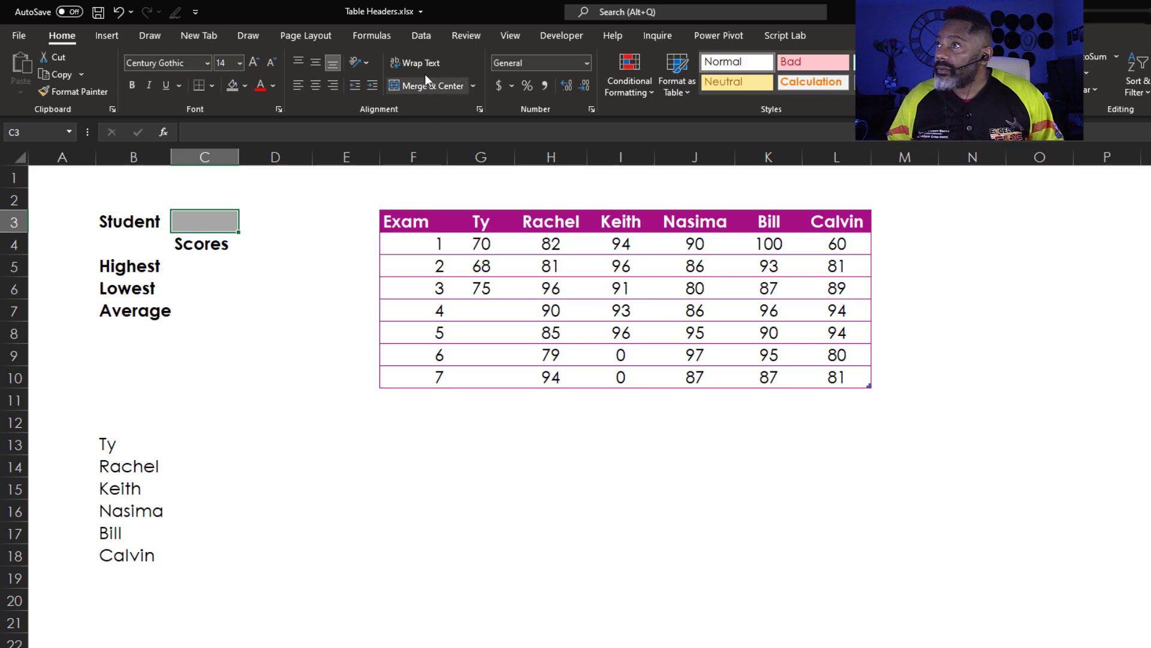
Give C3 a list data validation sourced from =B13# so students can be picked from a dropdown
left_click(420, 35)
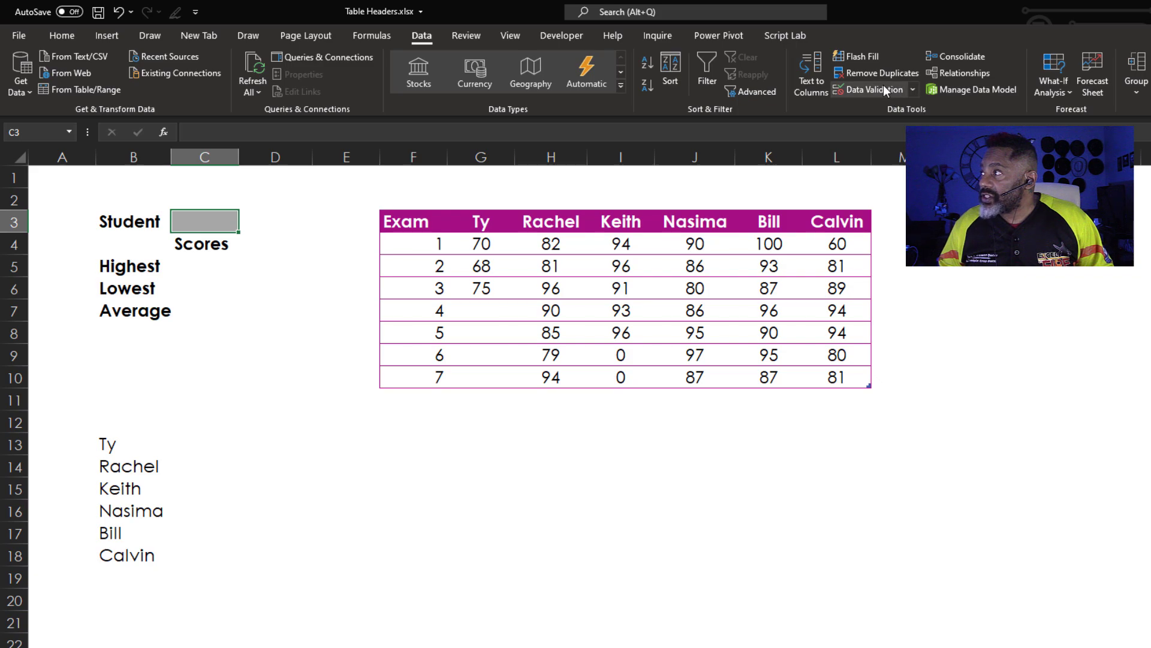
left_click(871, 89)
type("=")
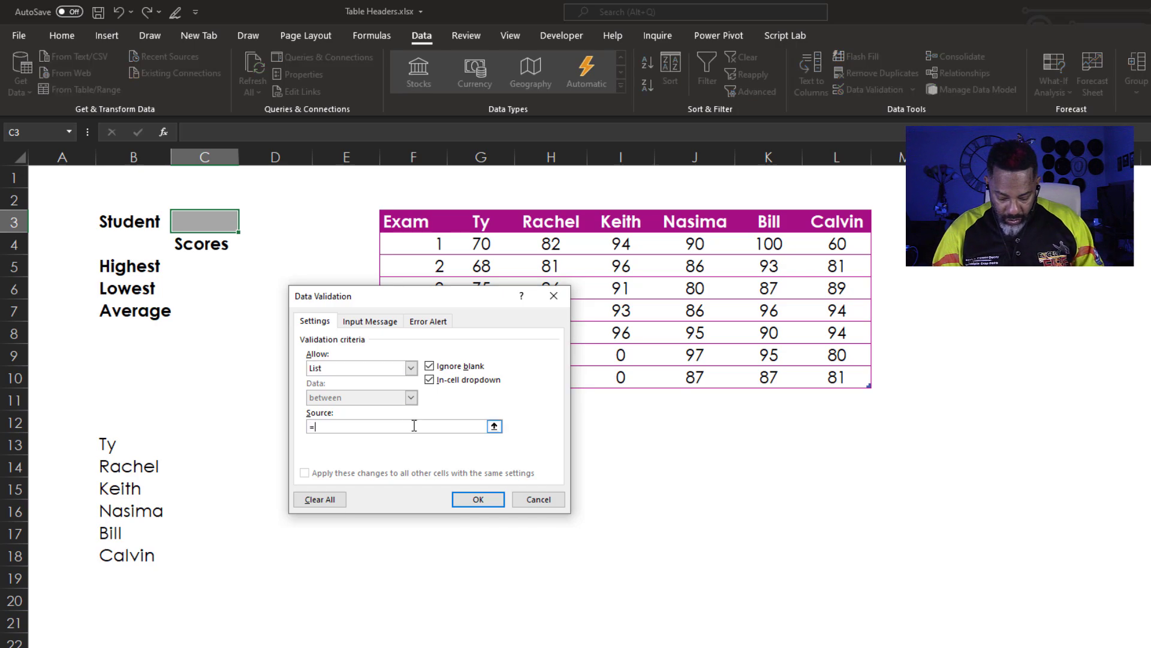
left_click(107, 444)
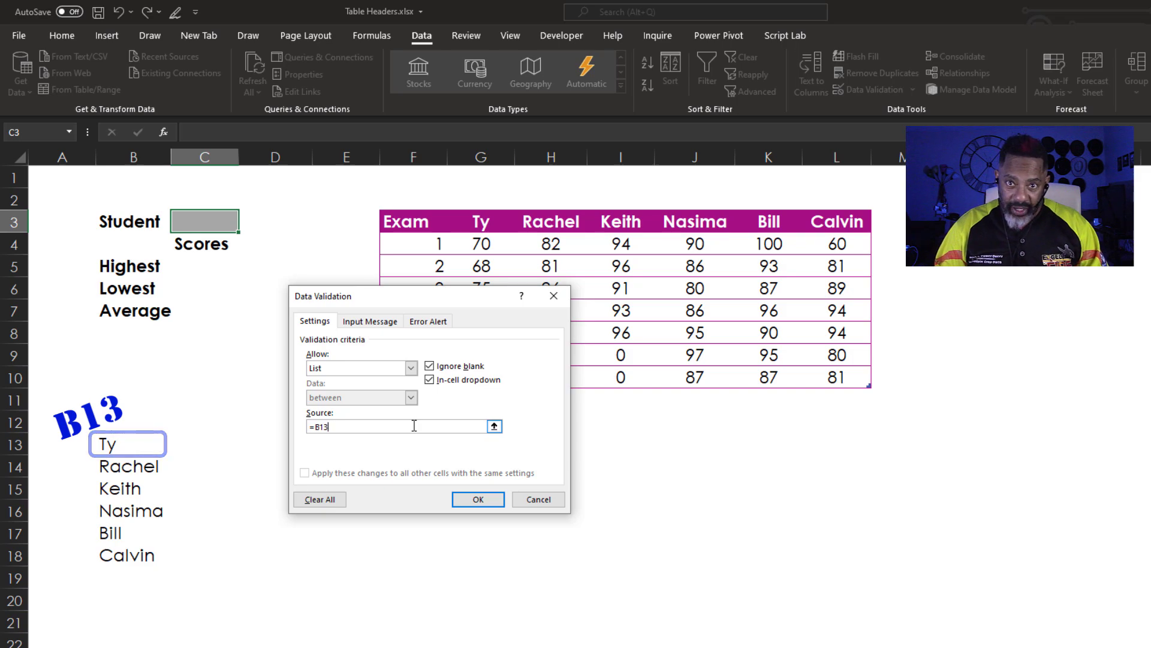
type("#")
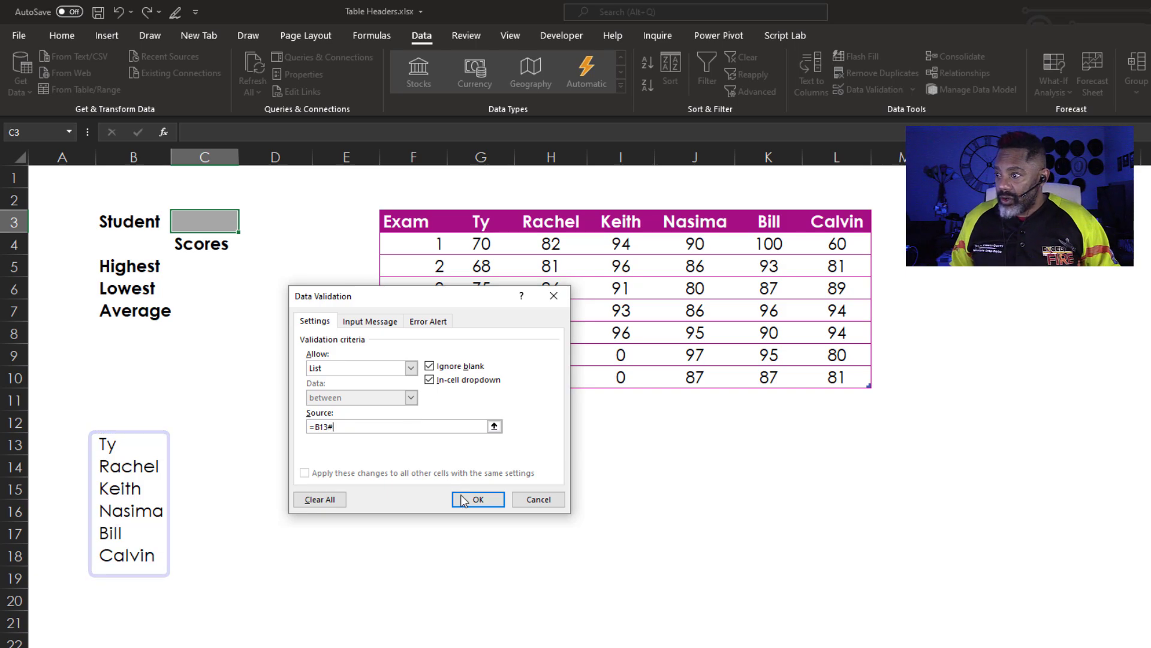
left_click(477, 499)
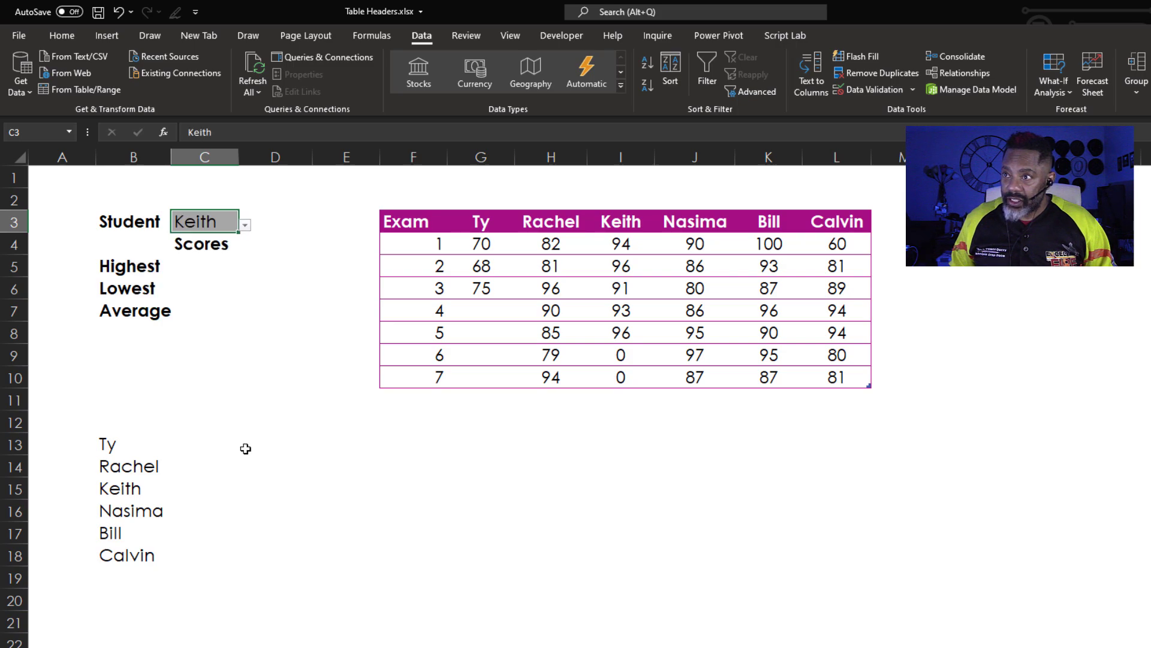
left_click(205, 265)
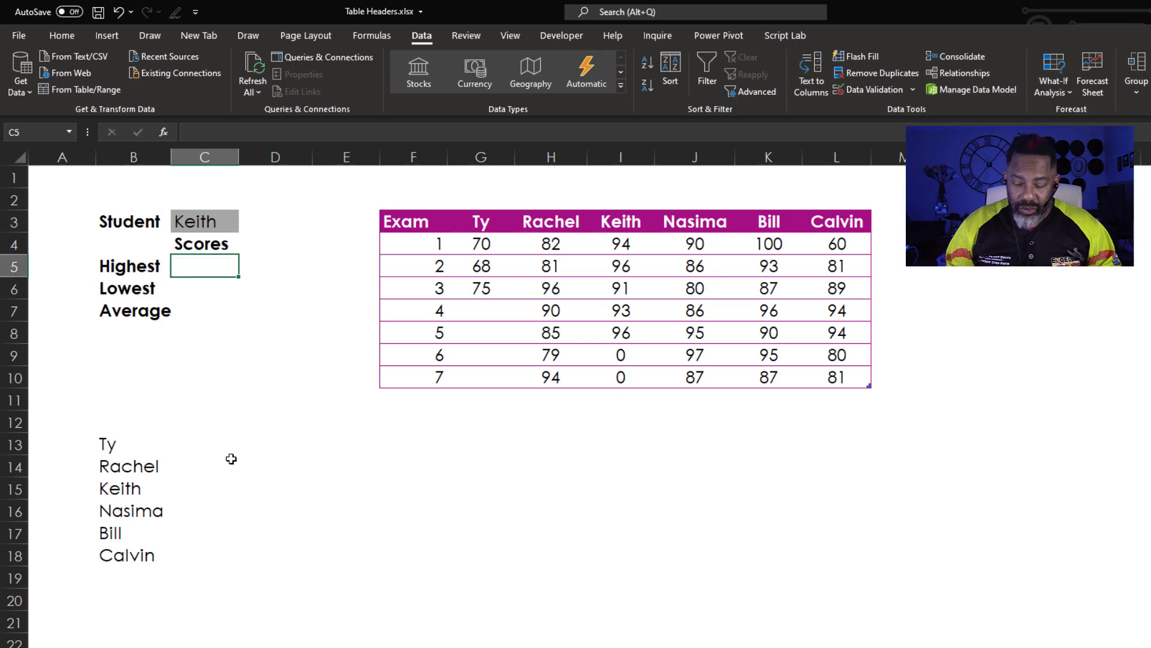
Enter =XLOOKUP($C$3,Table4[#Headers],Table4) in C5 to spill the chosen student's exam scores
type("=")
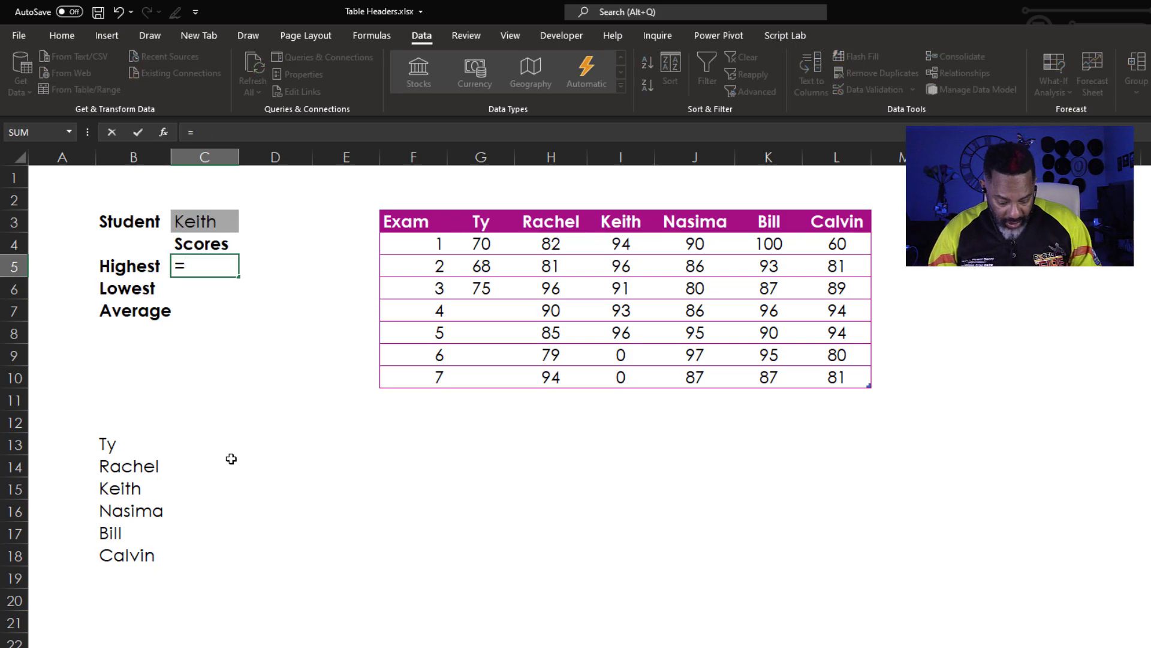
type("xlo")
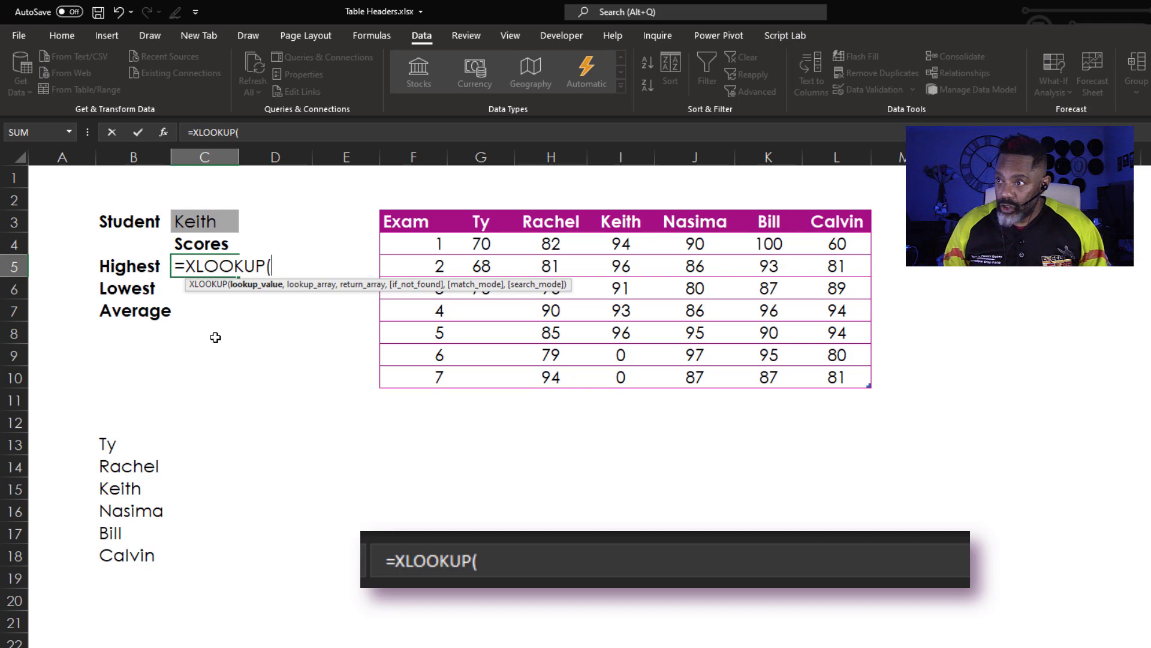
left_click(206, 221)
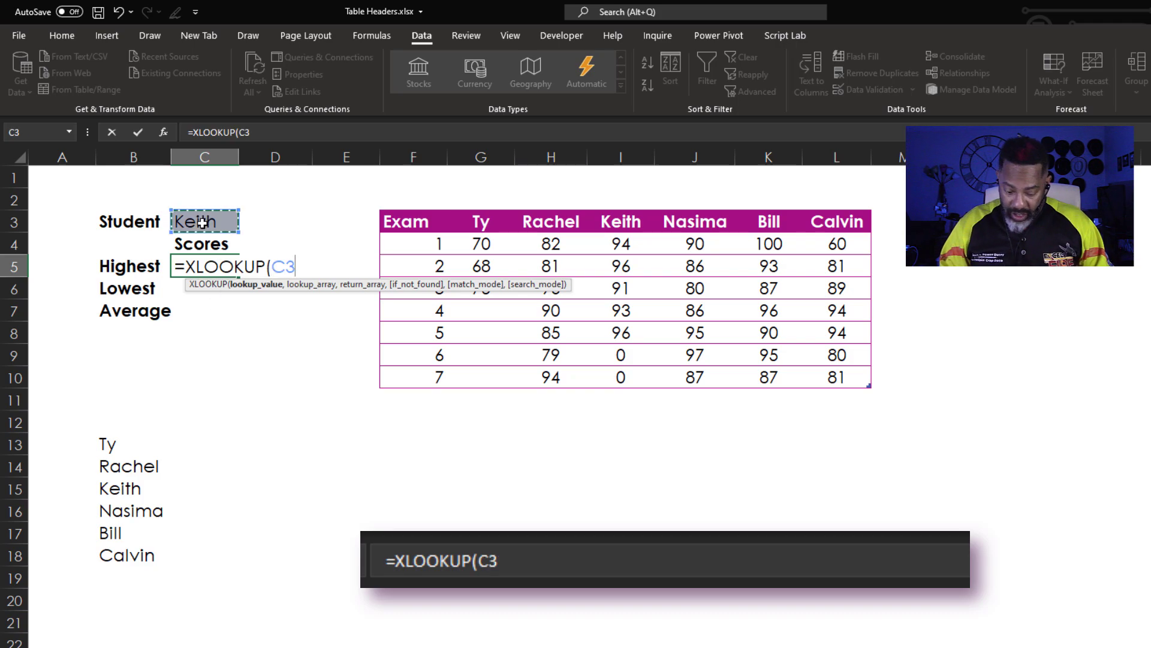
key("f4")
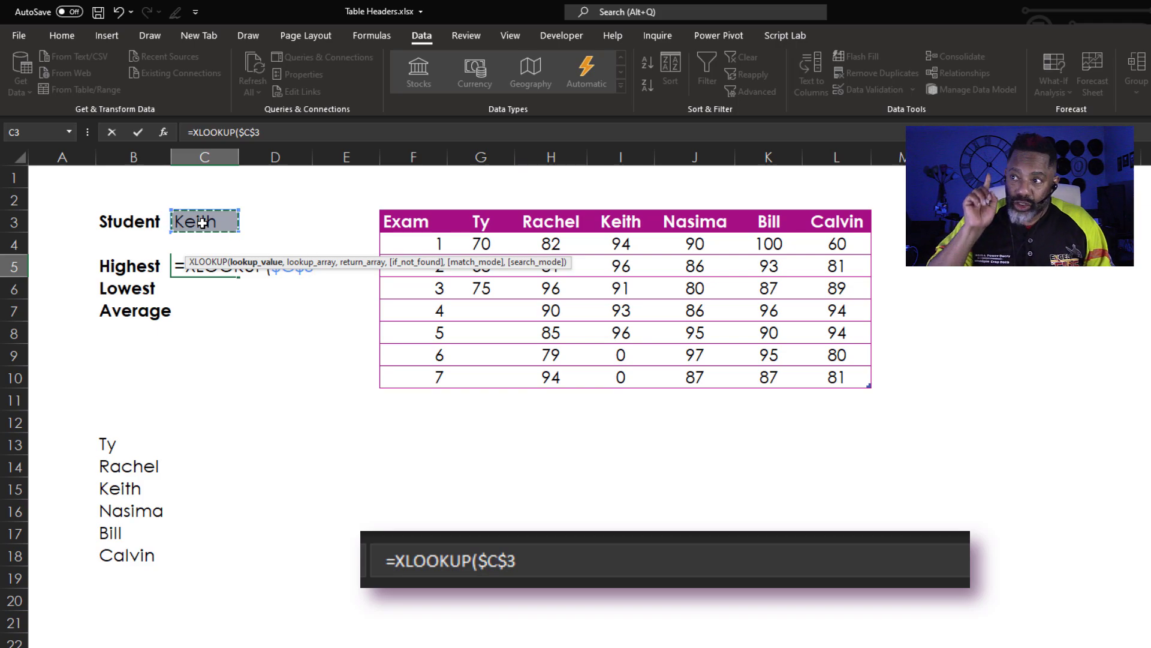
type(",")
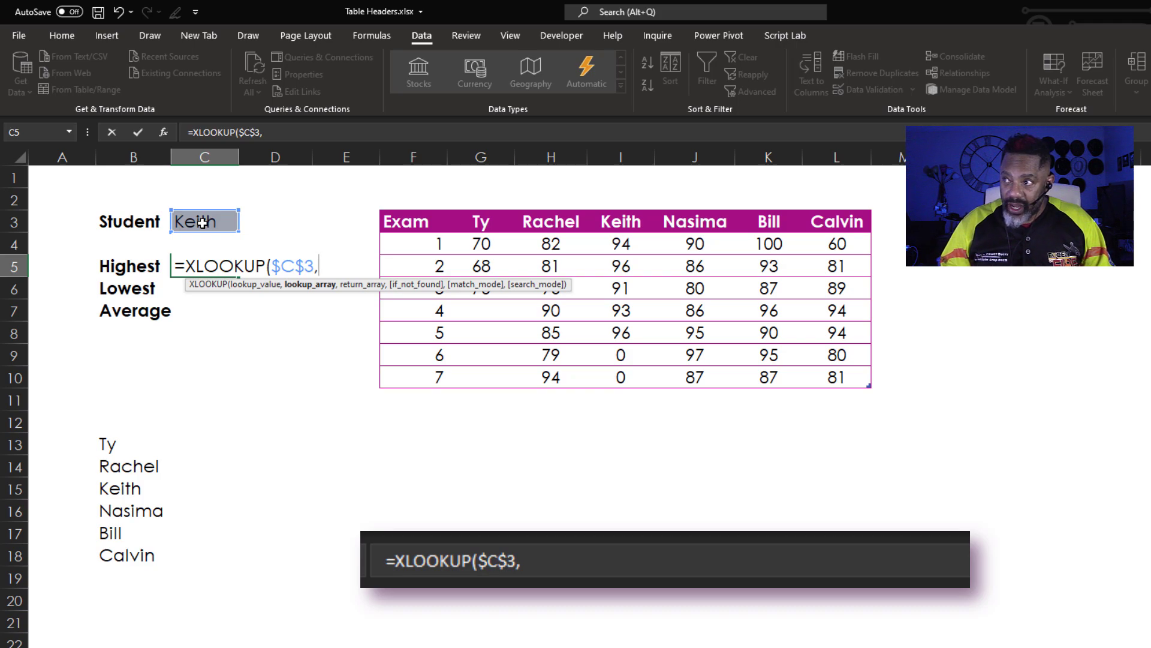
left_click_drag(405, 221, 480, 220)
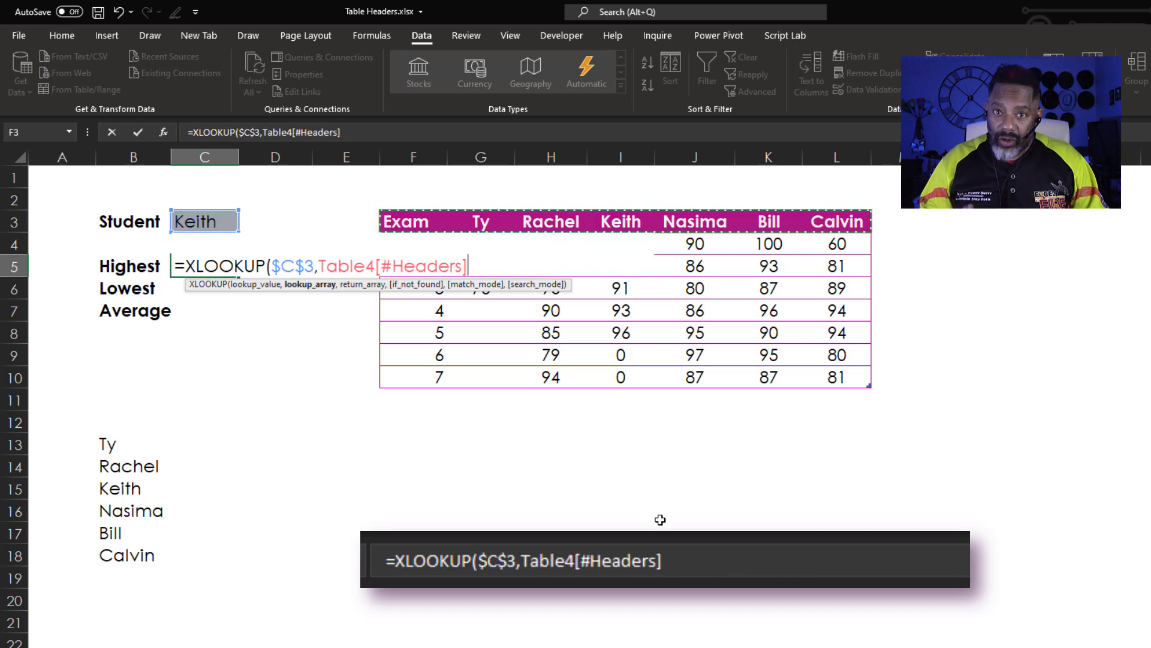
type(",Table4")
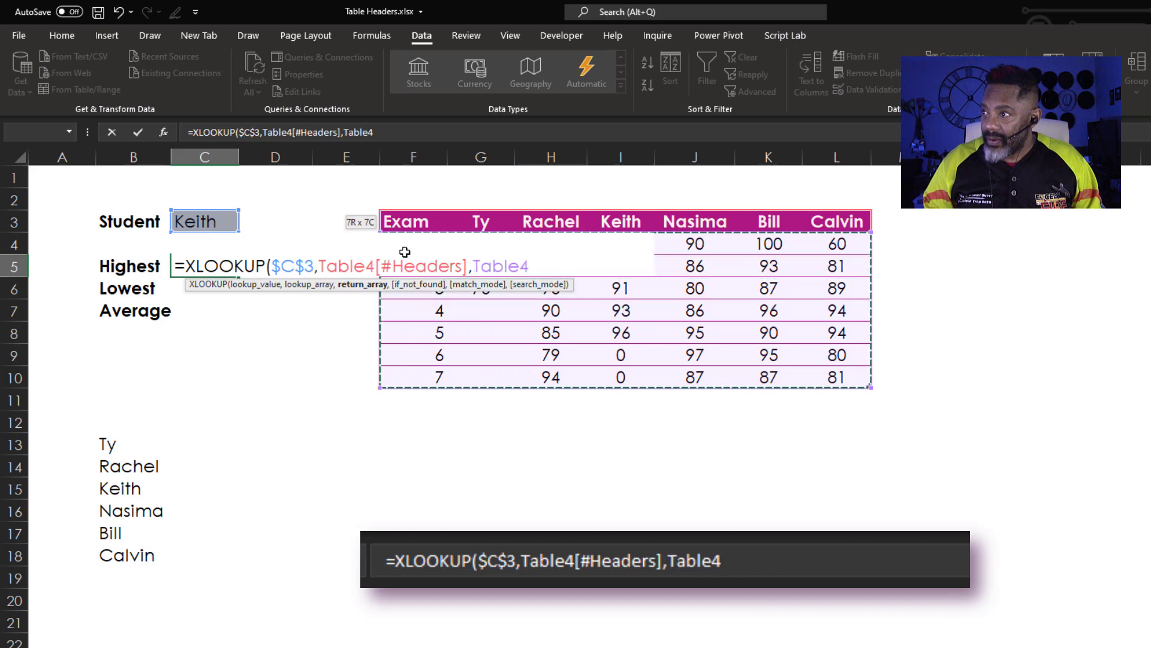
type(")")
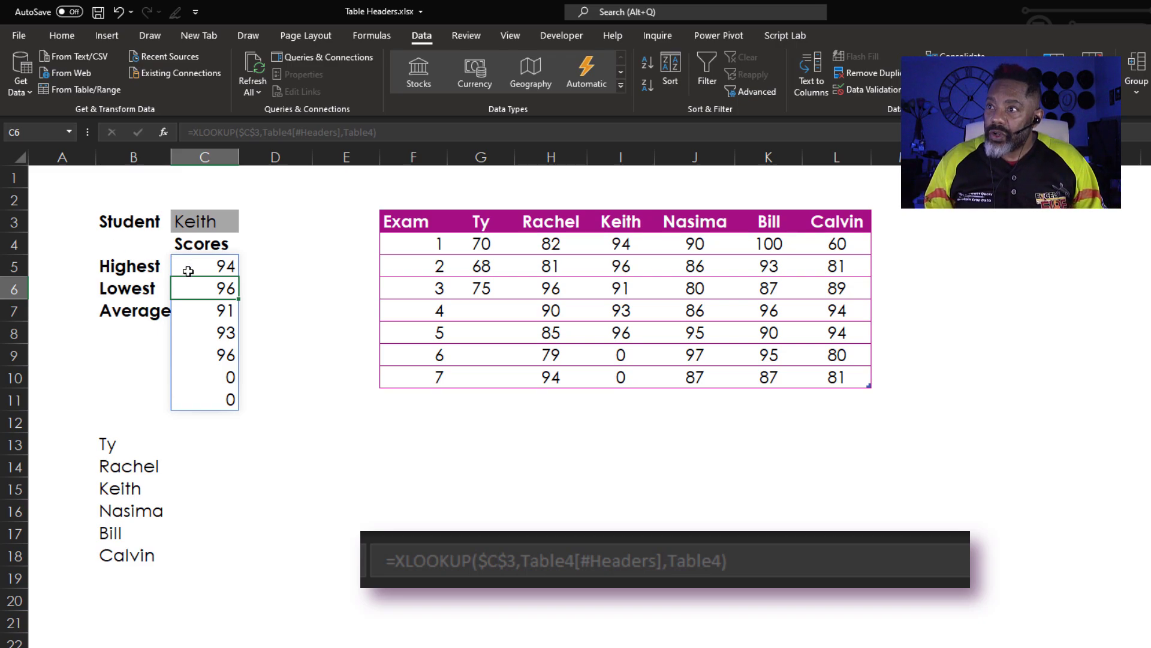
Wrap the C5 XLOOKUP in MAX for Highest 96 and reuse it as MIN in C6 for Lowest 0
left_click(204, 266)
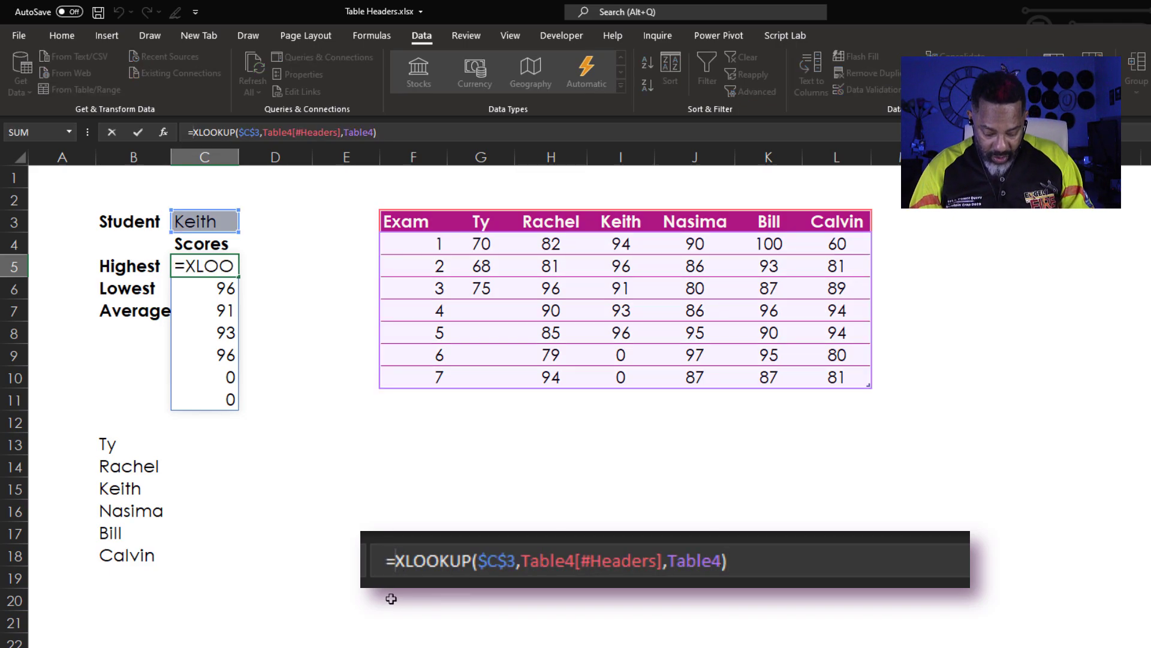
type("max(")
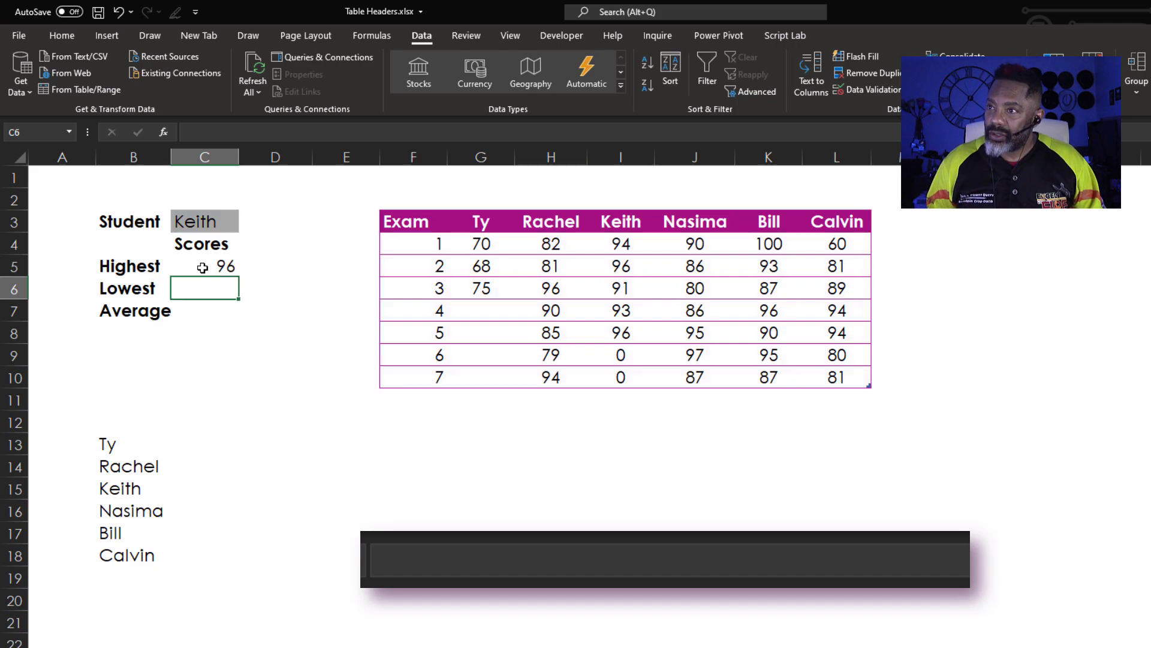
left_click(204, 267)
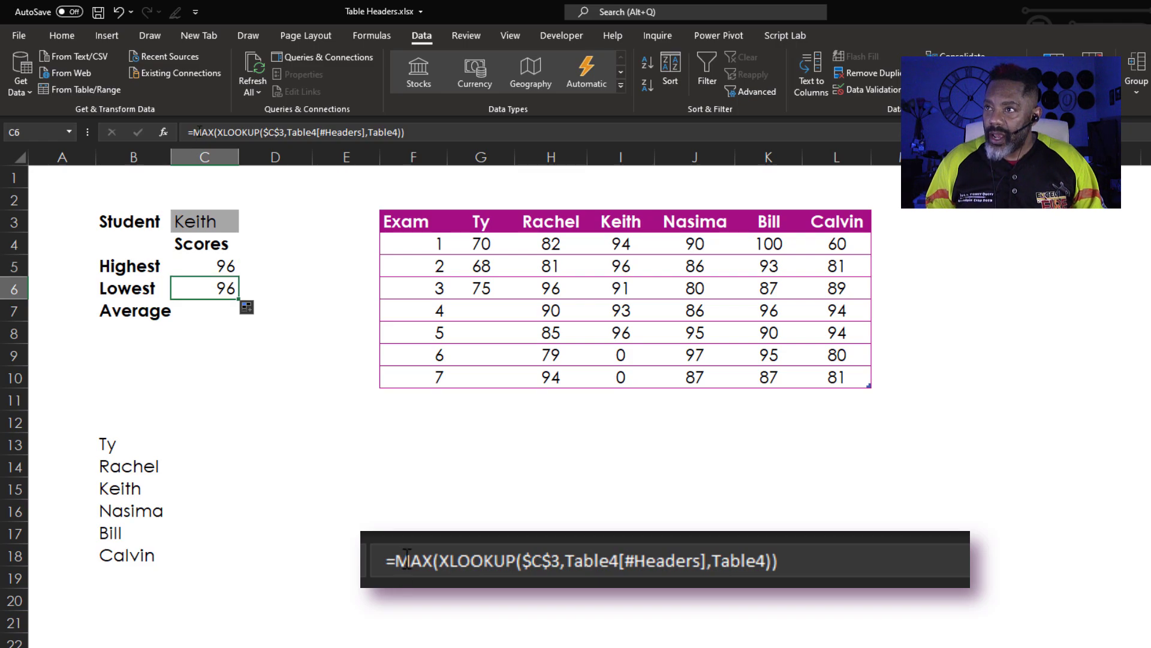
type("=MAX(")
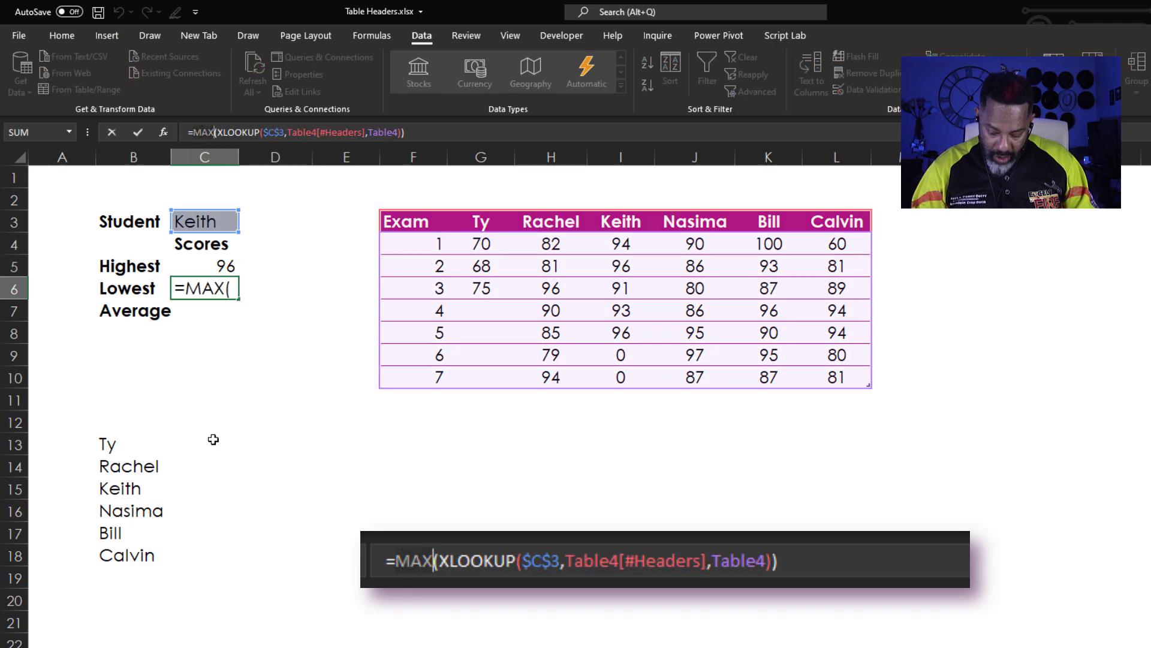
type("min")
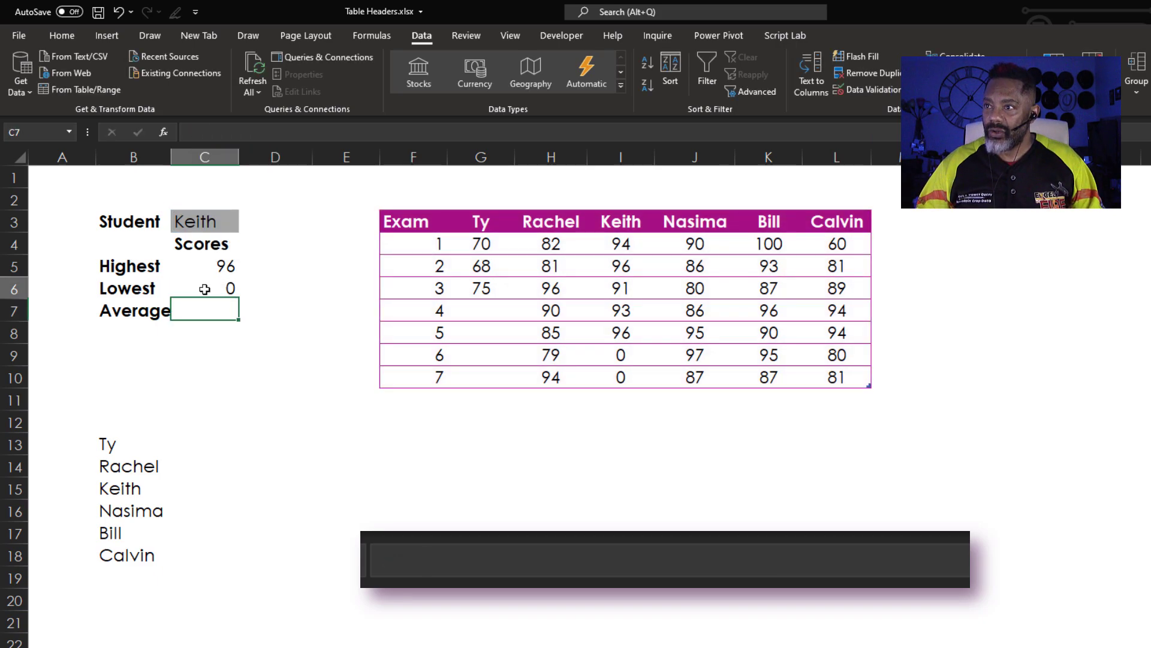
Reuse the XLOOKUP wrapped in AVERAGE in C7 to show 67.14
left_click(204, 286)
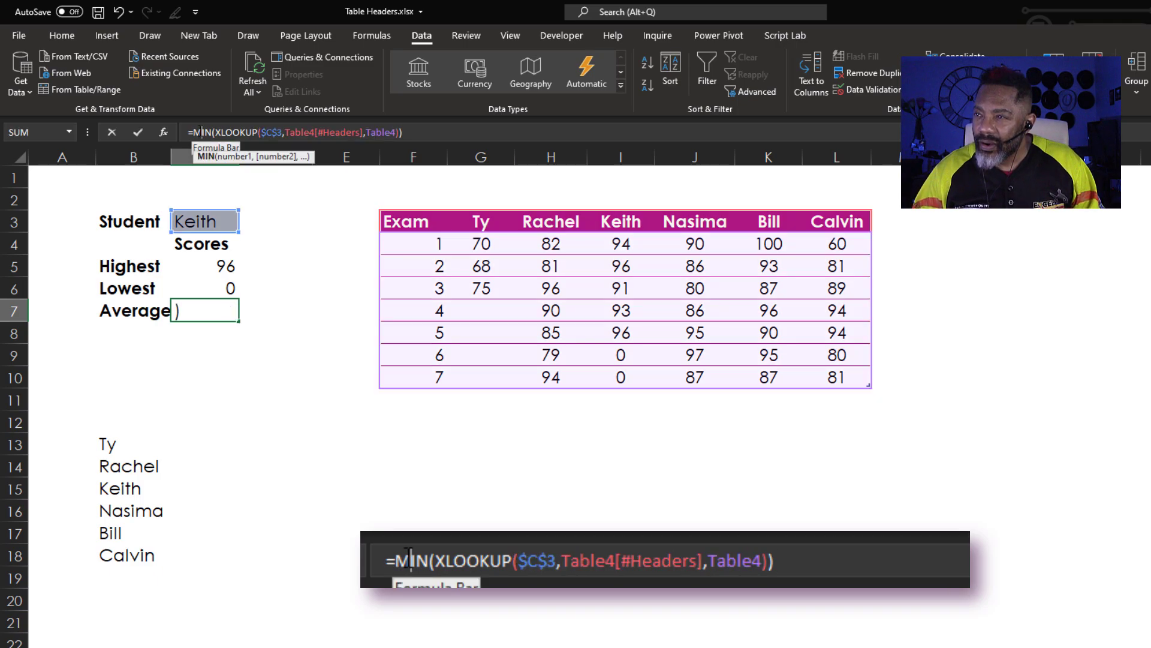
type("avera")
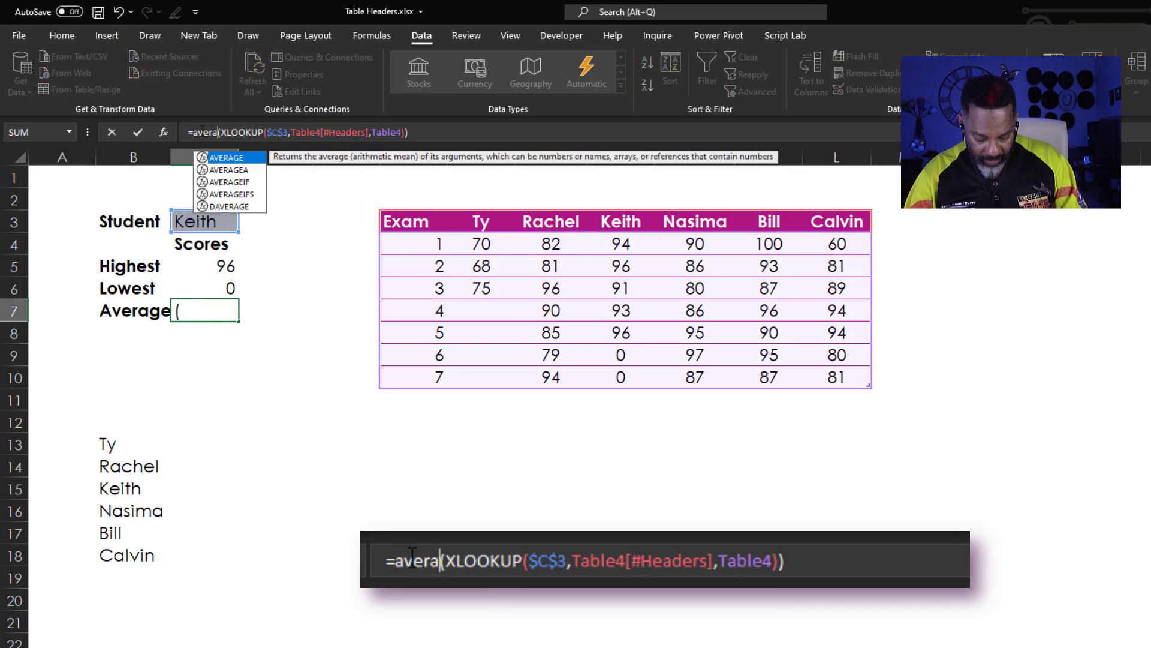
type("ge(")
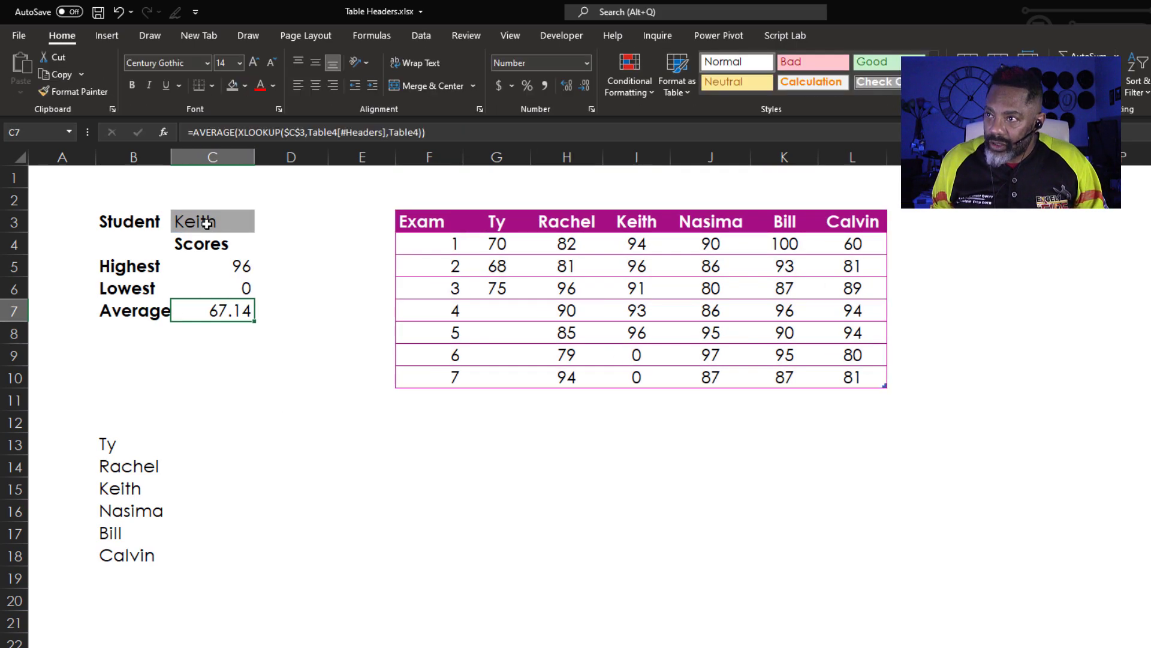
Choose Ty from the C3 dropdown (75, 68, 71.00), then pick another student from the list
left_click(260, 224)
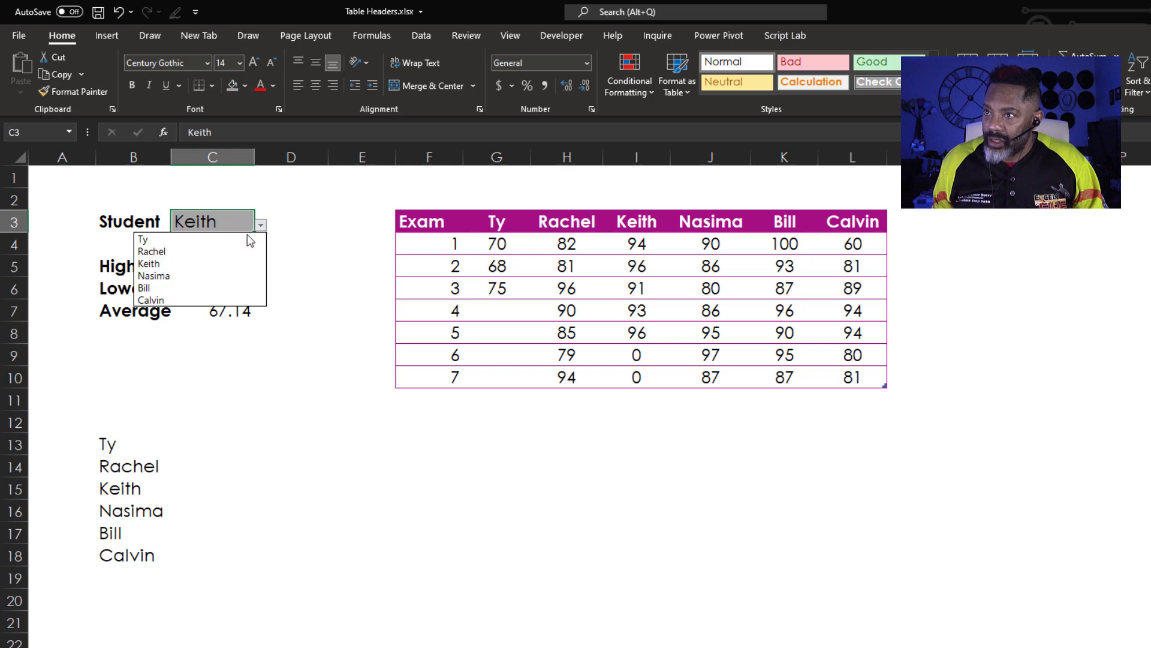
left_click(144, 239)
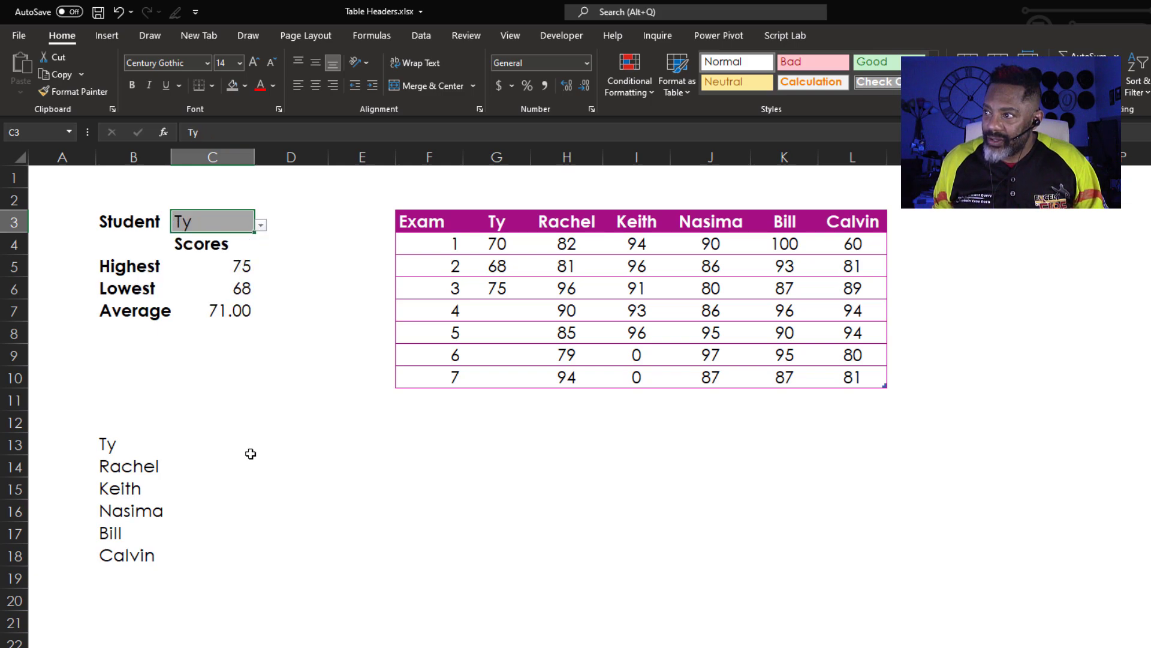
left_click(262, 224)
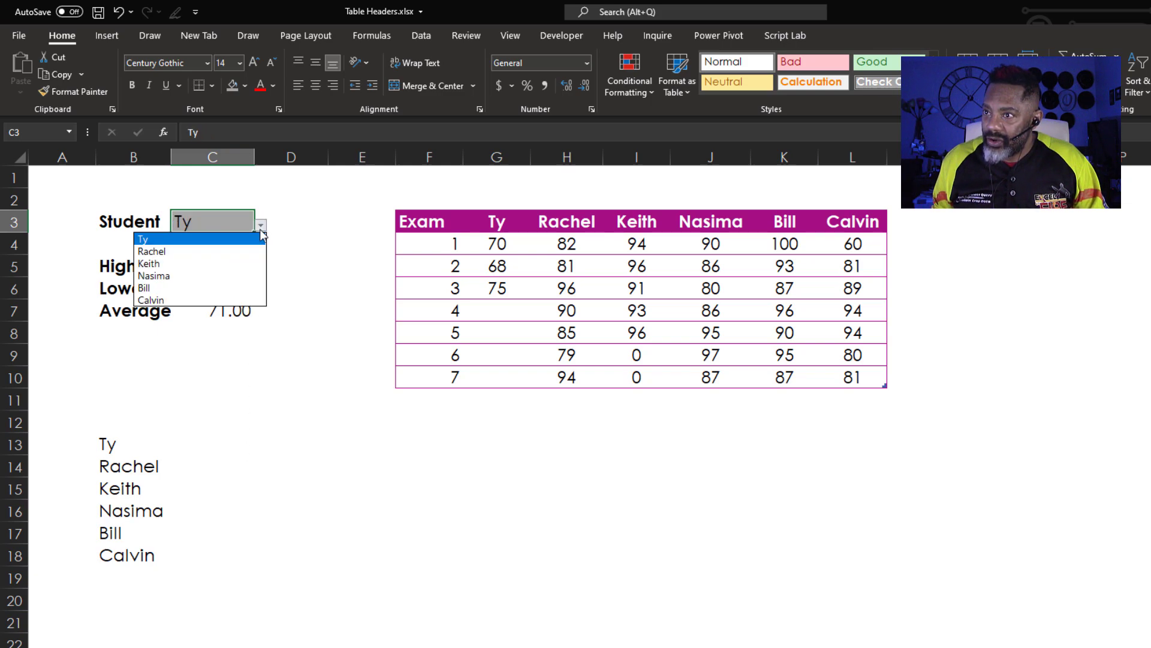
left_click(154, 276)
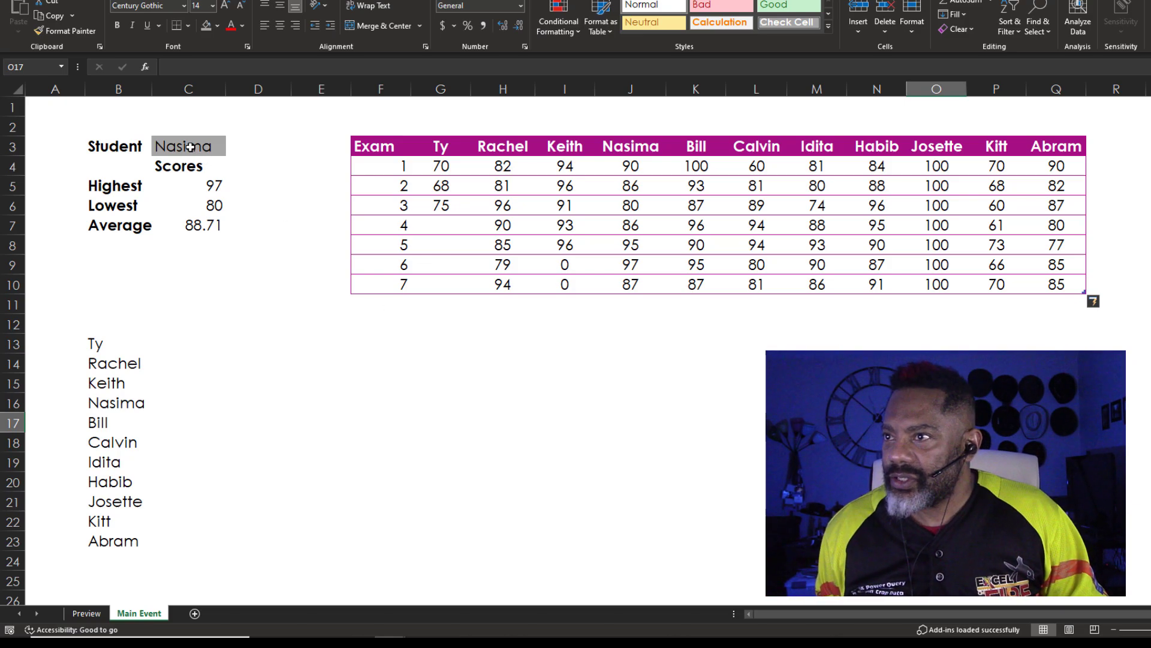
Choose Kitt from the C3 dropdown so the summary shows 73, 60 and 66.86
left_click(189, 146)
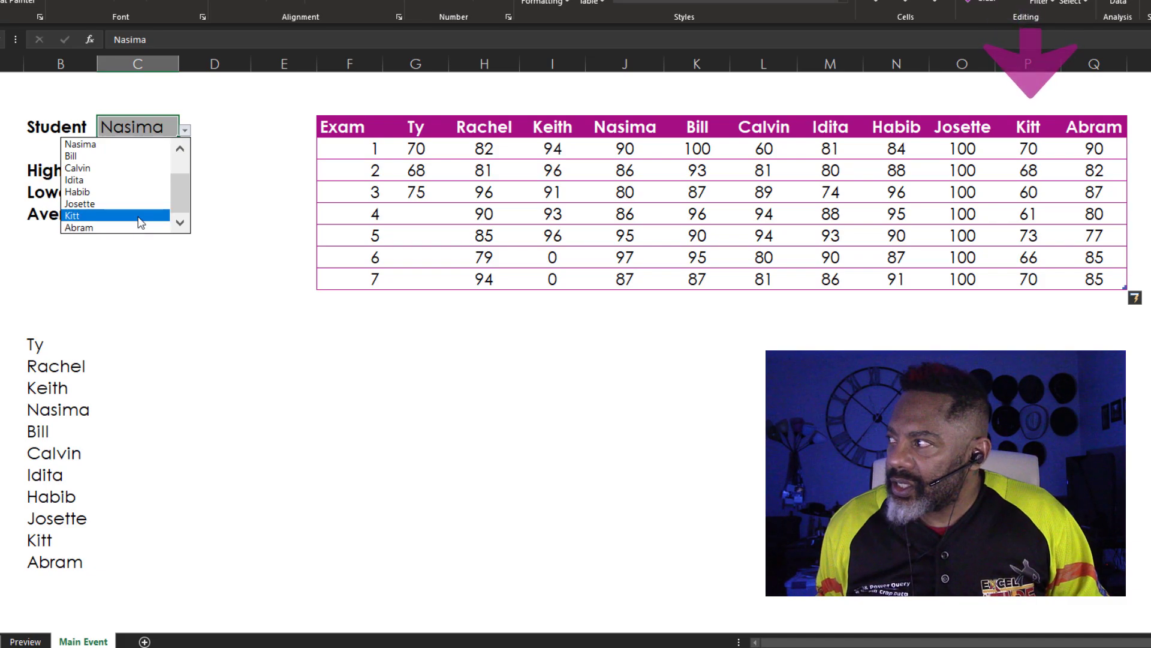
left_click(72, 214)
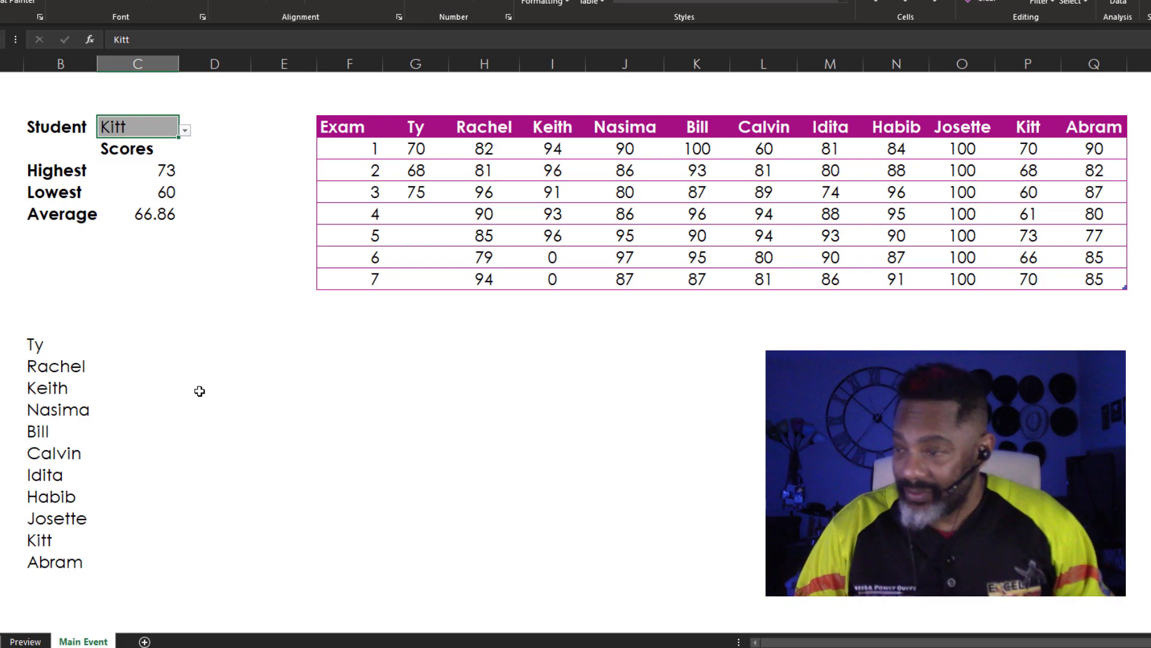
left_click(350, 452)
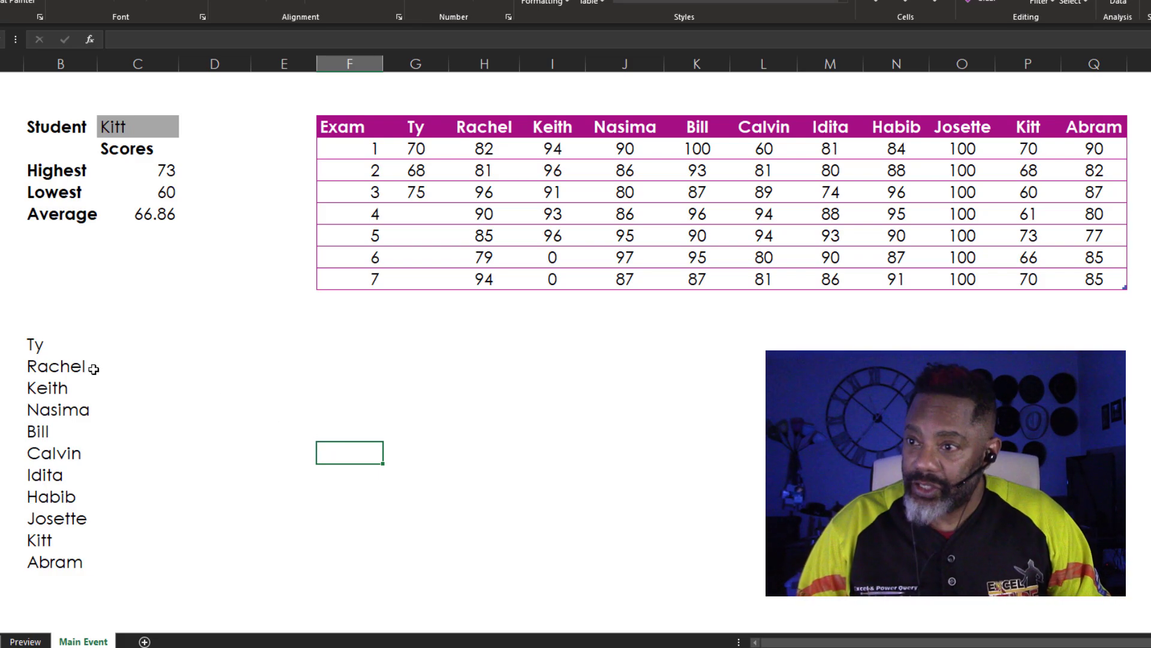
Wrap the B13 name-list formula in SORT so the names spill alphabetically, Abram through Ty
left_click(60, 344)
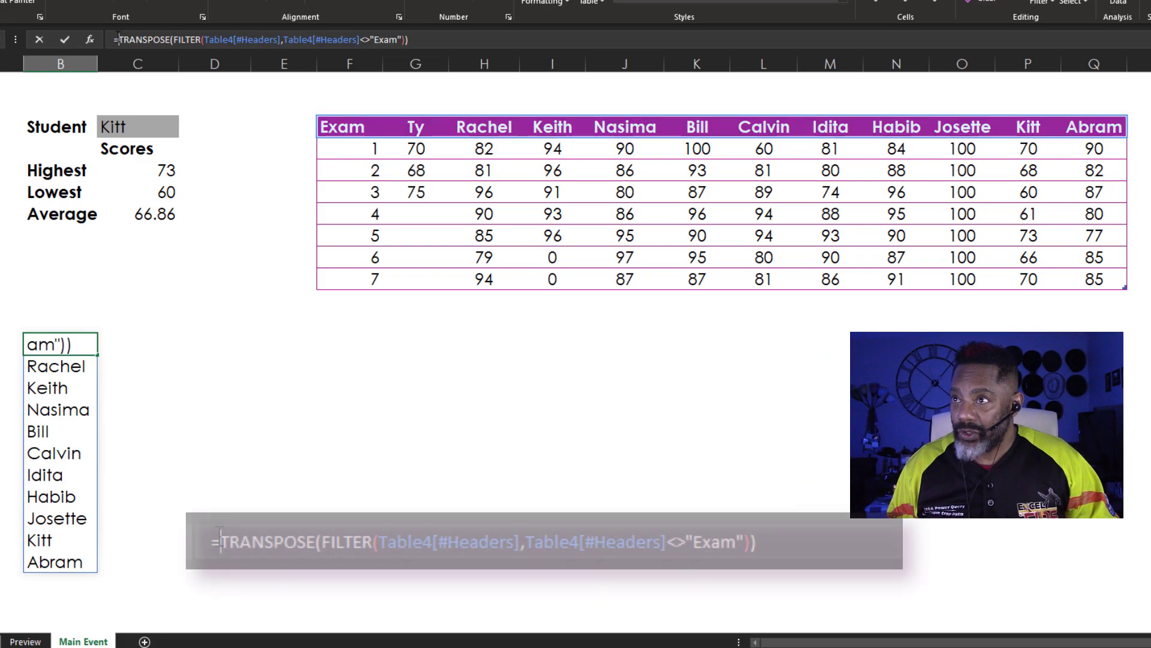
type("sort")
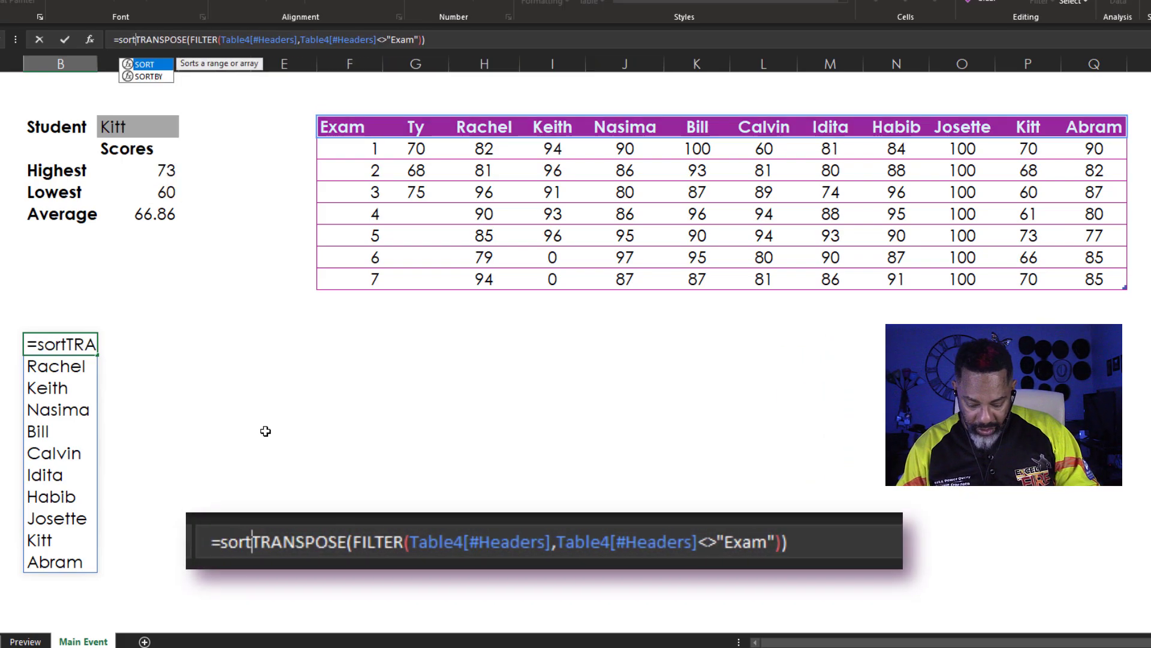
type("(")
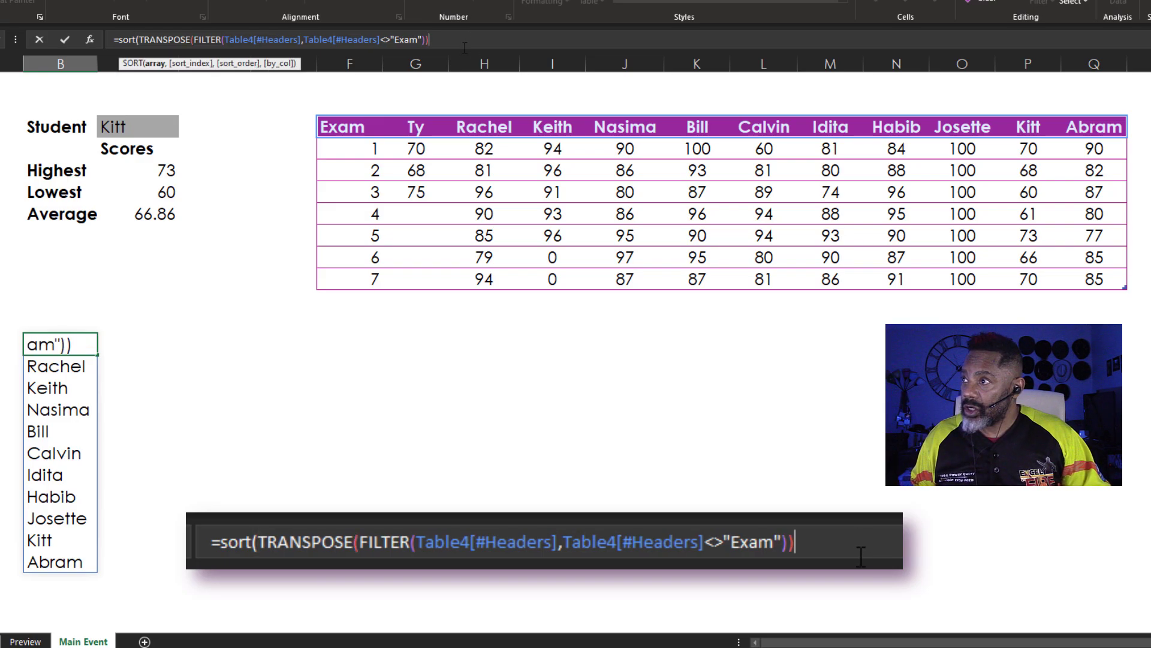
type(")")
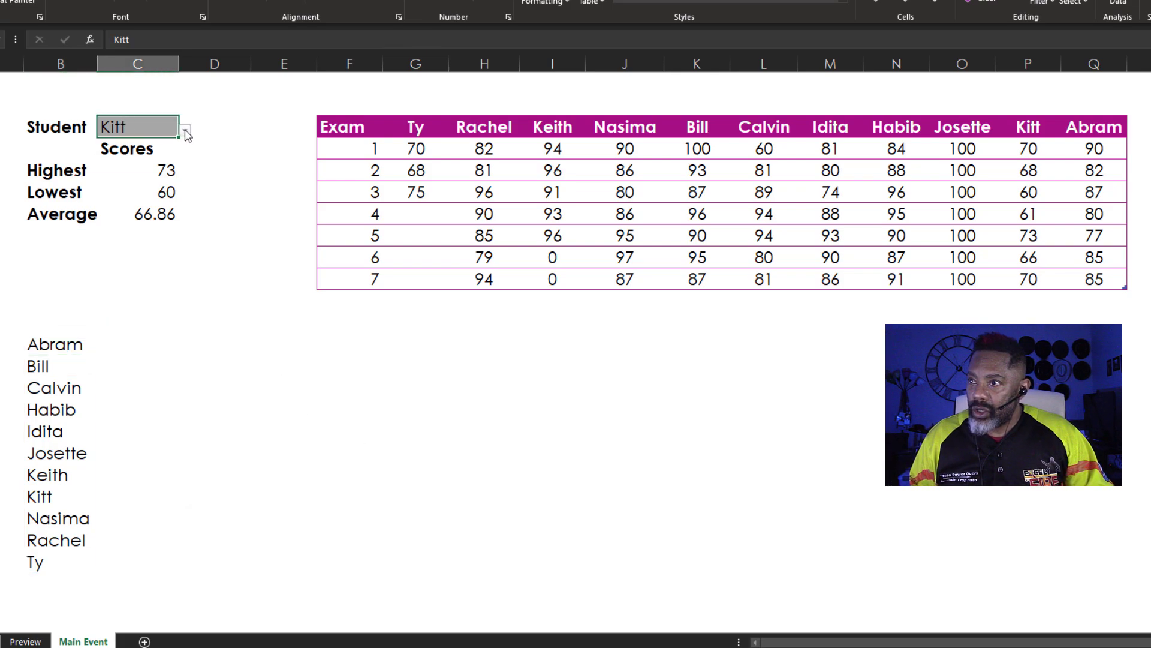
Choose Calvin from the alphabetical dropdown so the summary shows 94, 60 and 82.71
left_click(179, 126)
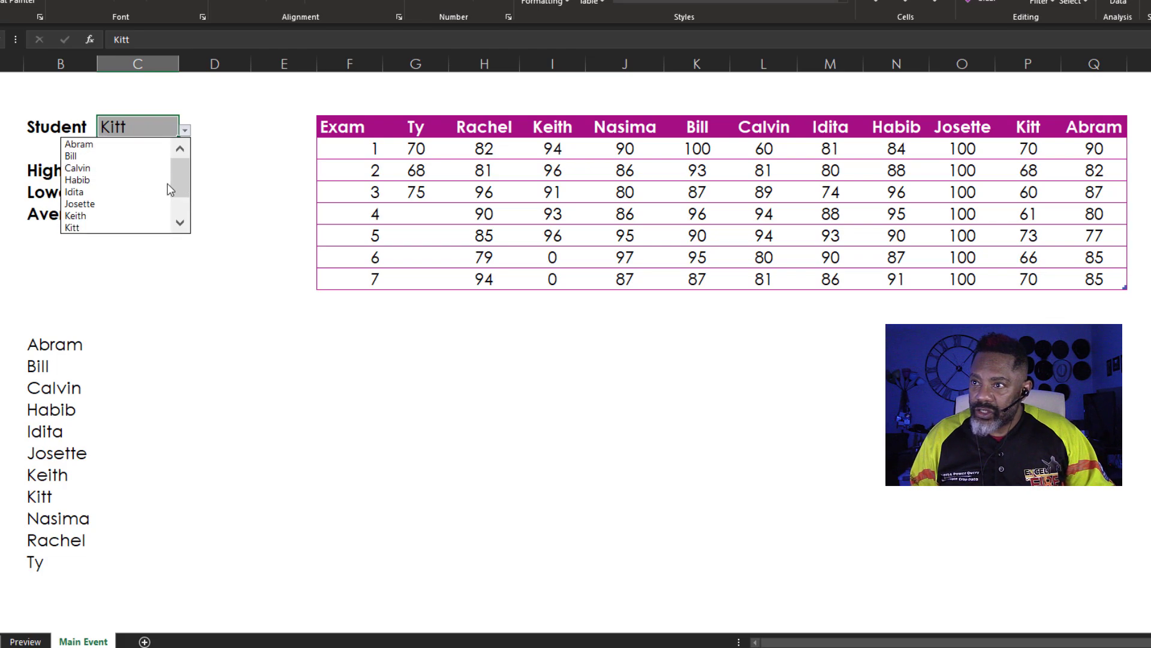
left_click(77, 168)
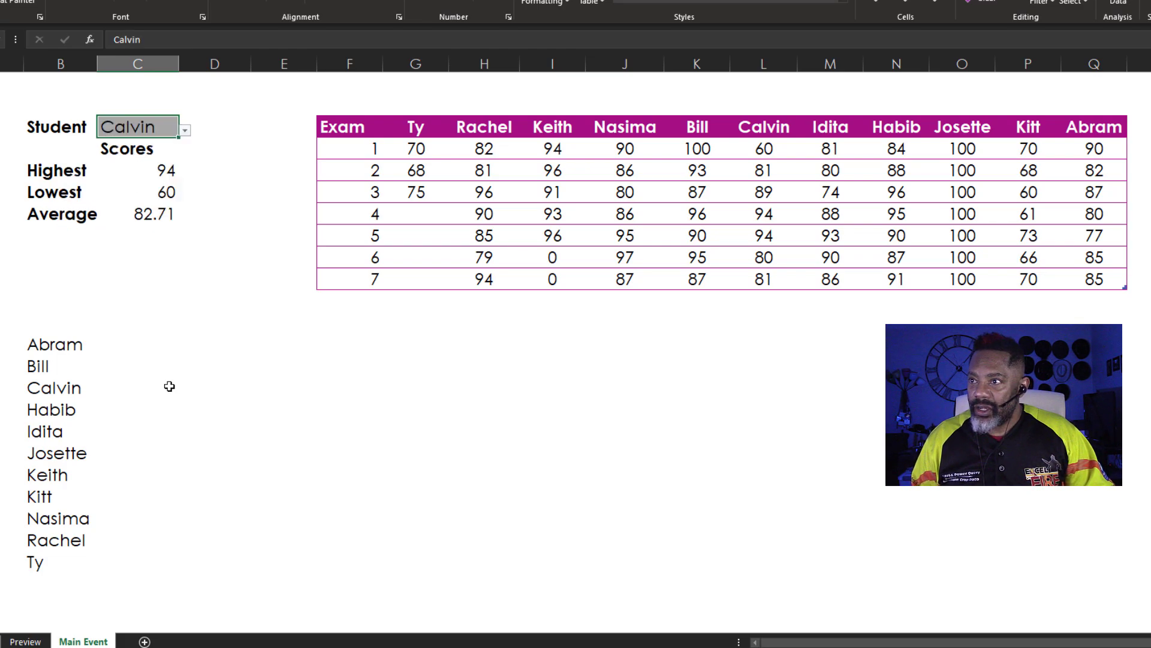